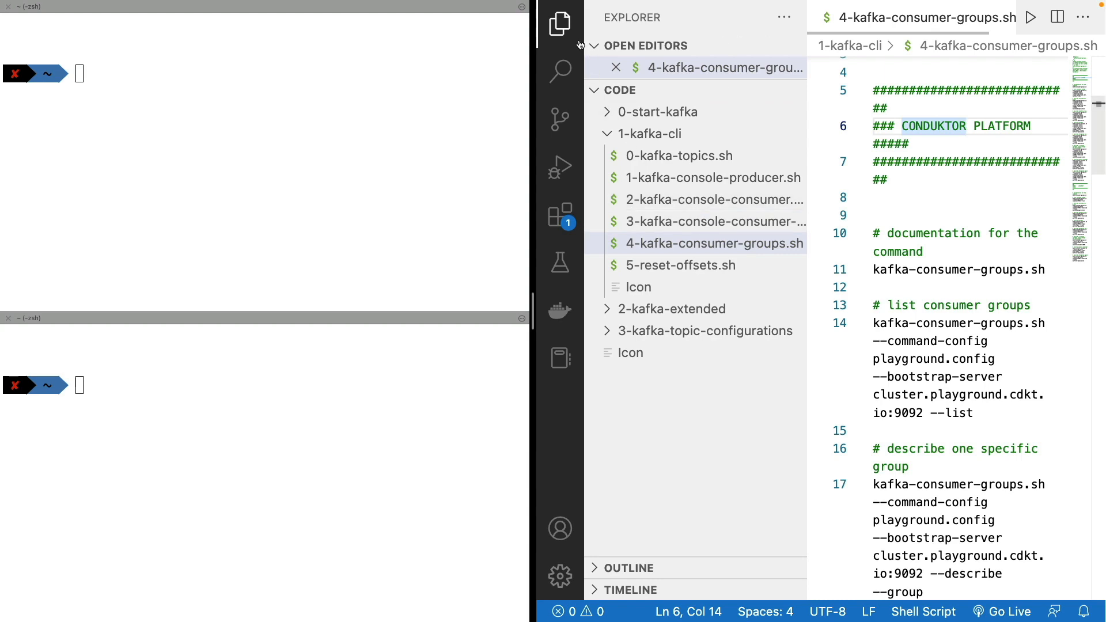
Step: Collapse the Explorer sidebar so 4-kafka-consumer-groups.sh fills the editor
{"action": "left_click", "coordinate": [560, 25]}
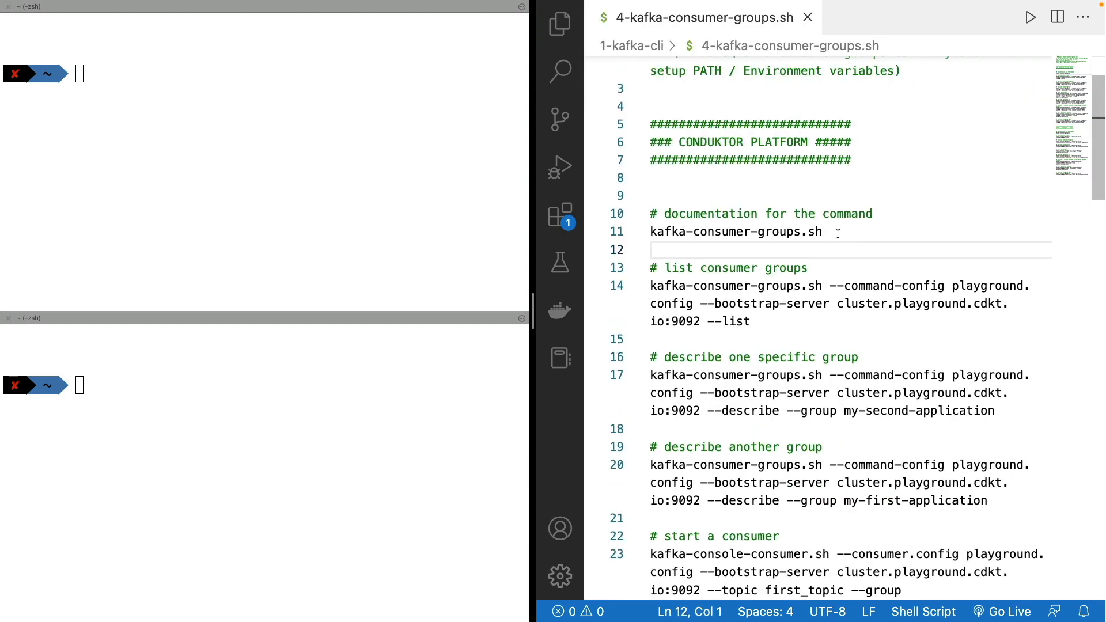
{"action": "double_click", "coordinate": [736, 232]}
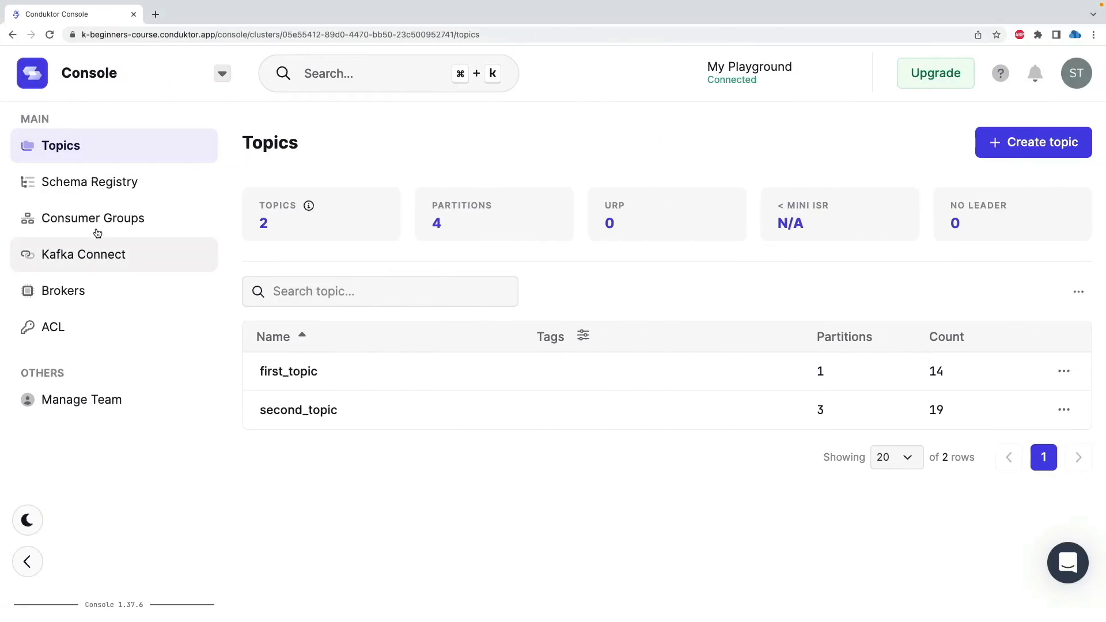
Step: Show the playground's consumer groups: my-first-application and my-second-application, both empty
{"action": "left_click", "coordinate": [94, 218]}
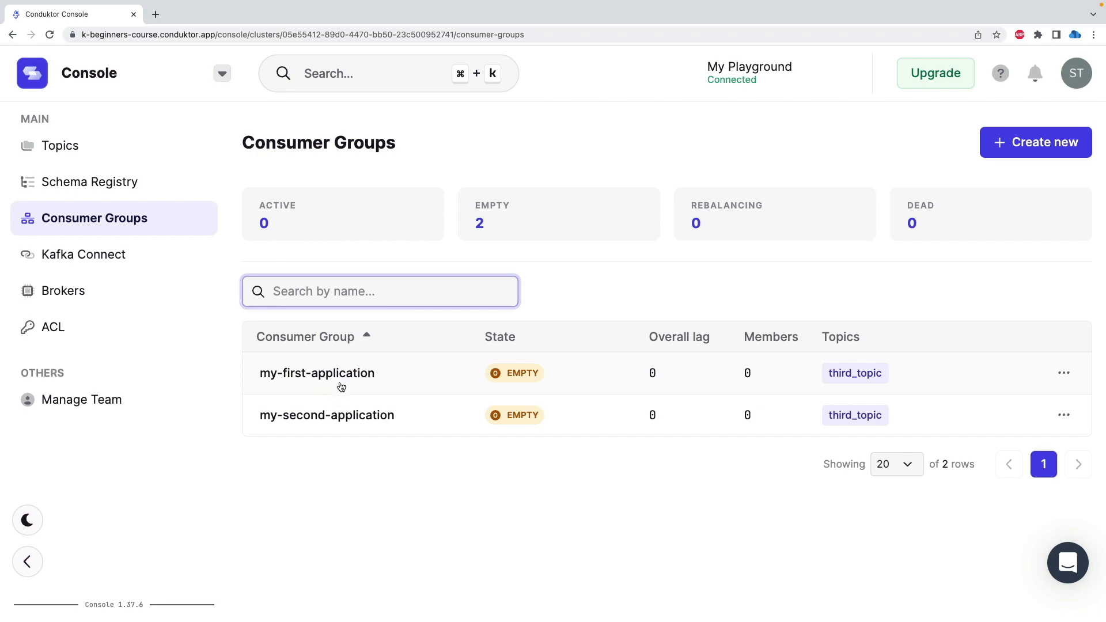
{"action": "mouse_move", "coordinate": [723, 338]}
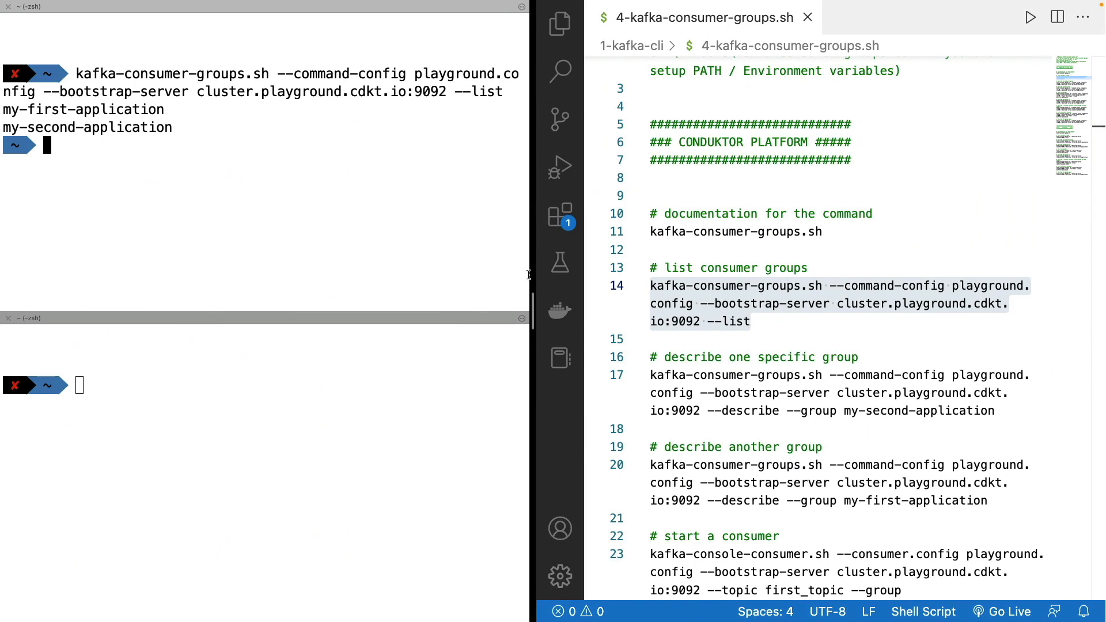
Step: Describe my-second-application: three third_topic partitions at offsets 14, 13, 25 with zero lag
{"action": "left_click", "coordinate": [774, 374]}
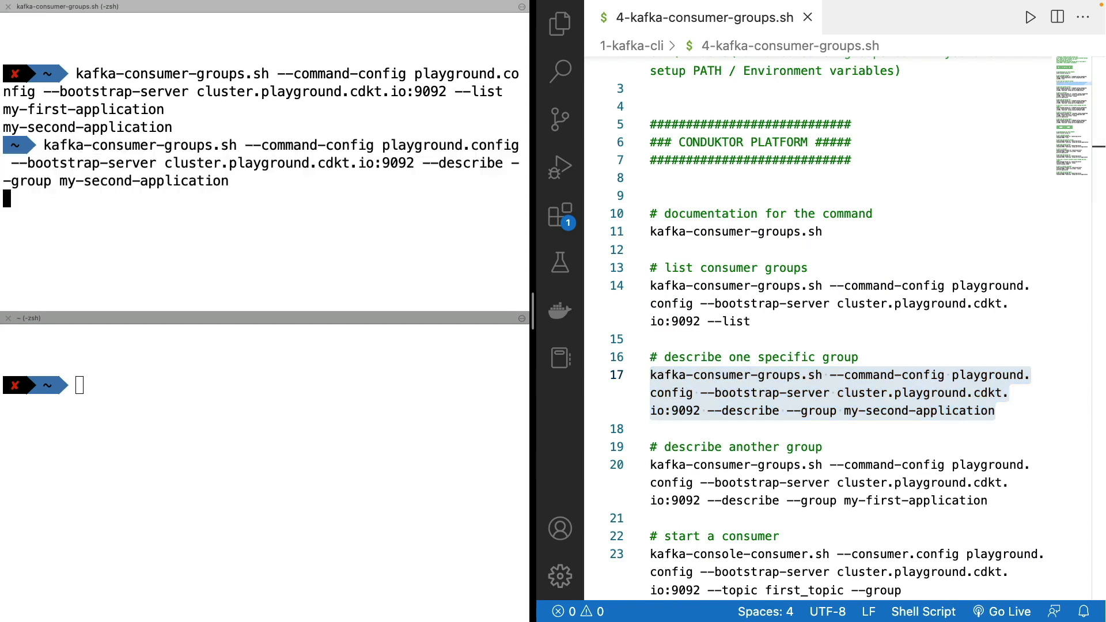
{"action": "key", "text": "Return"}
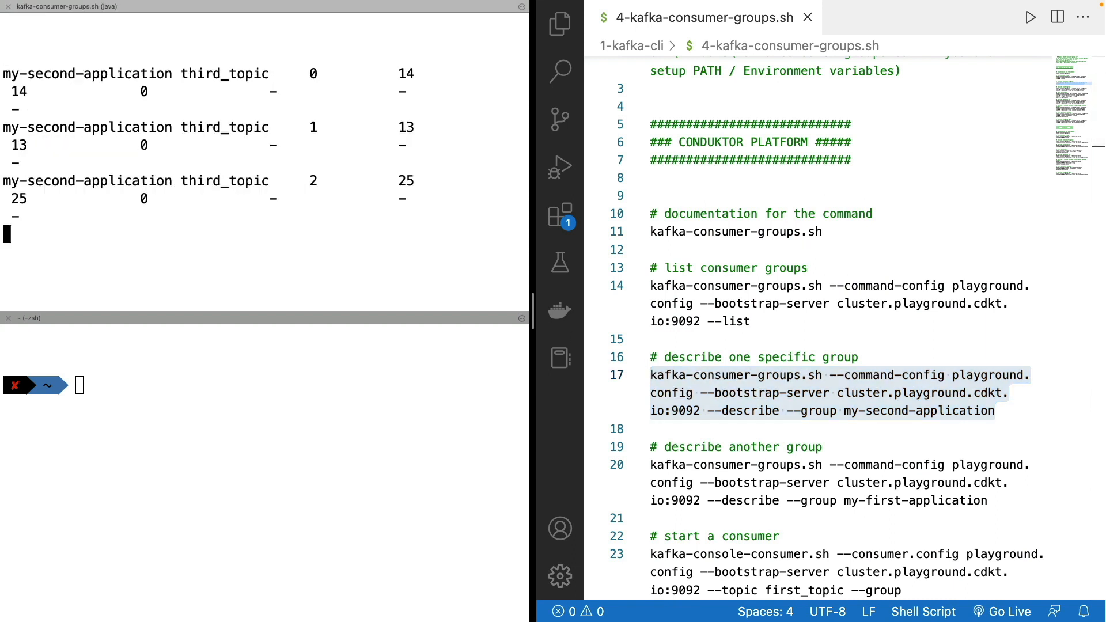
{"action": "scroll", "scroll_direction": "up", "scroll_amount": 3}
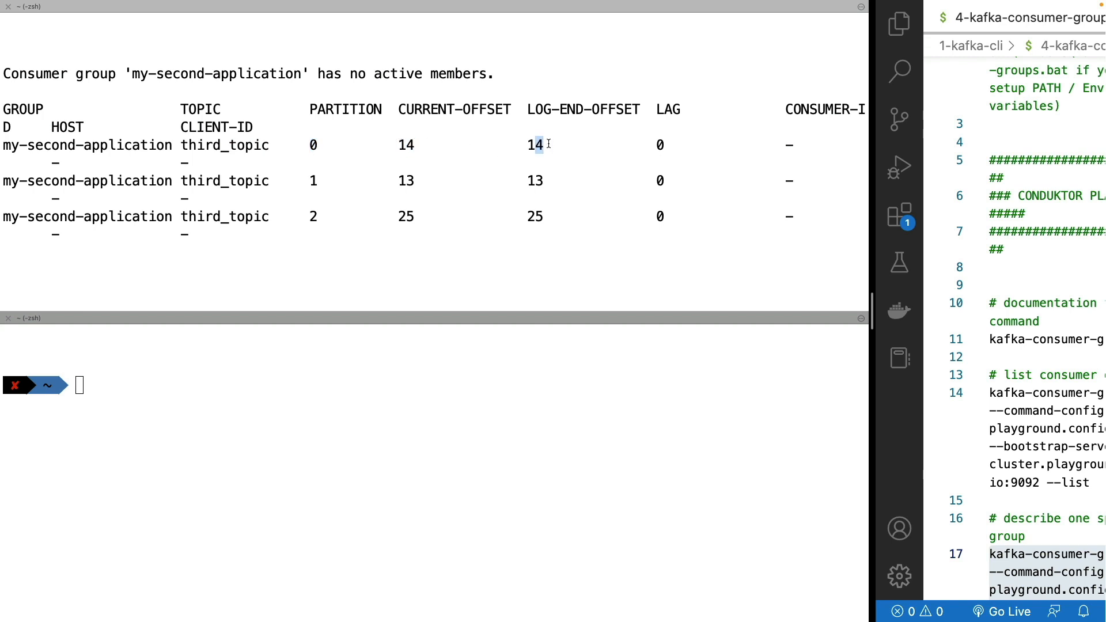
{"action": "double_click", "coordinate": [533, 145]}
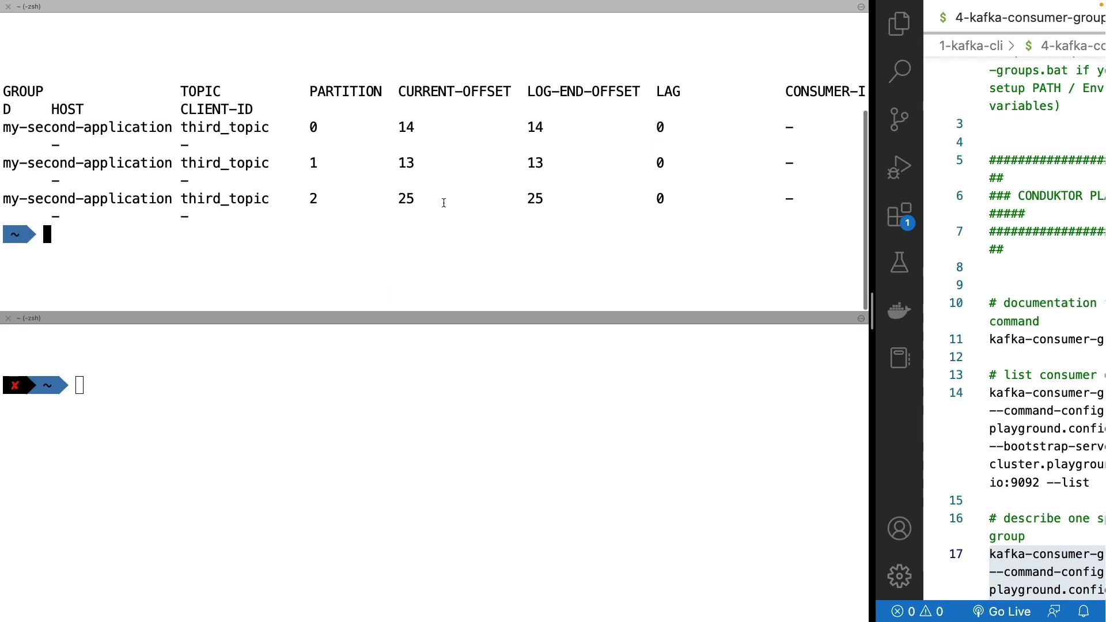
{"action": "mouse_move", "coordinate": [864, 312]}
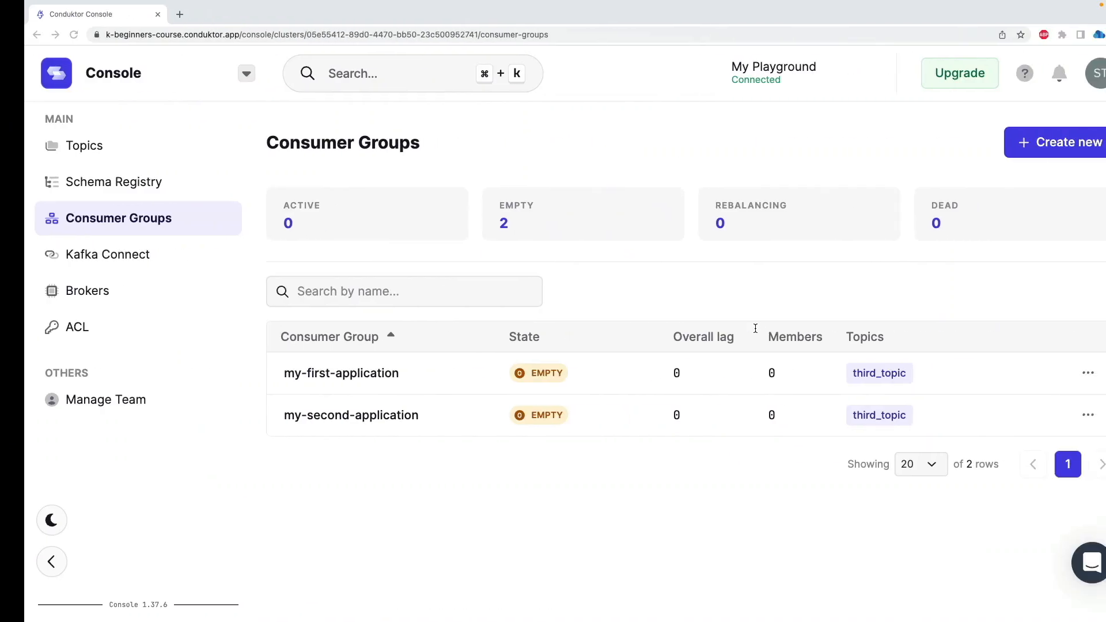
{"action": "left_click", "coordinate": [379, 292]}
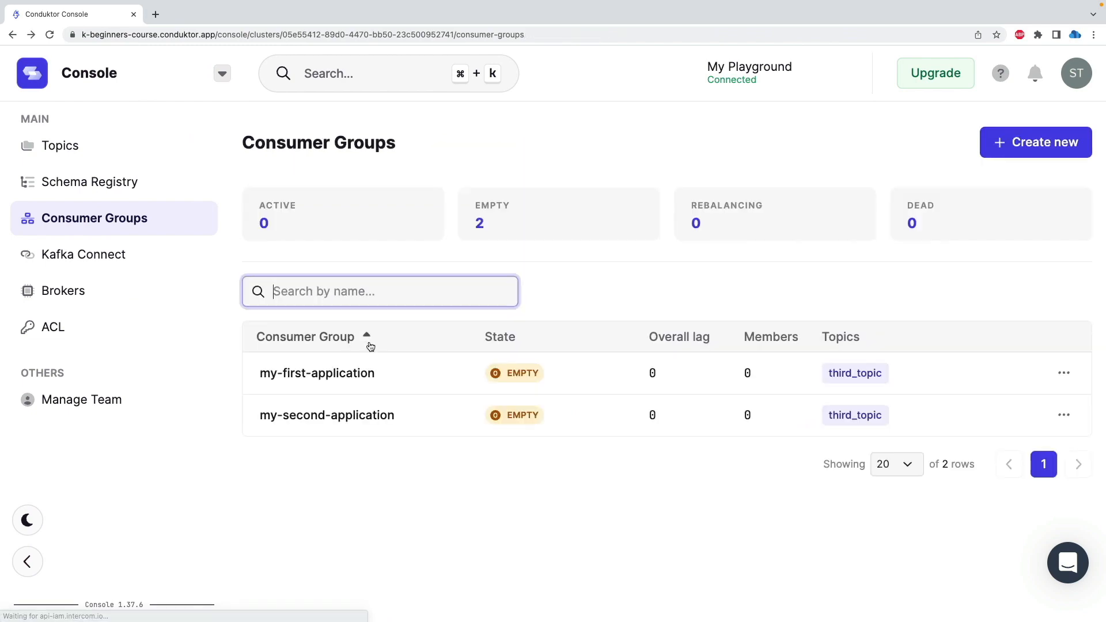
{"action": "left_click", "coordinate": [326, 415]}
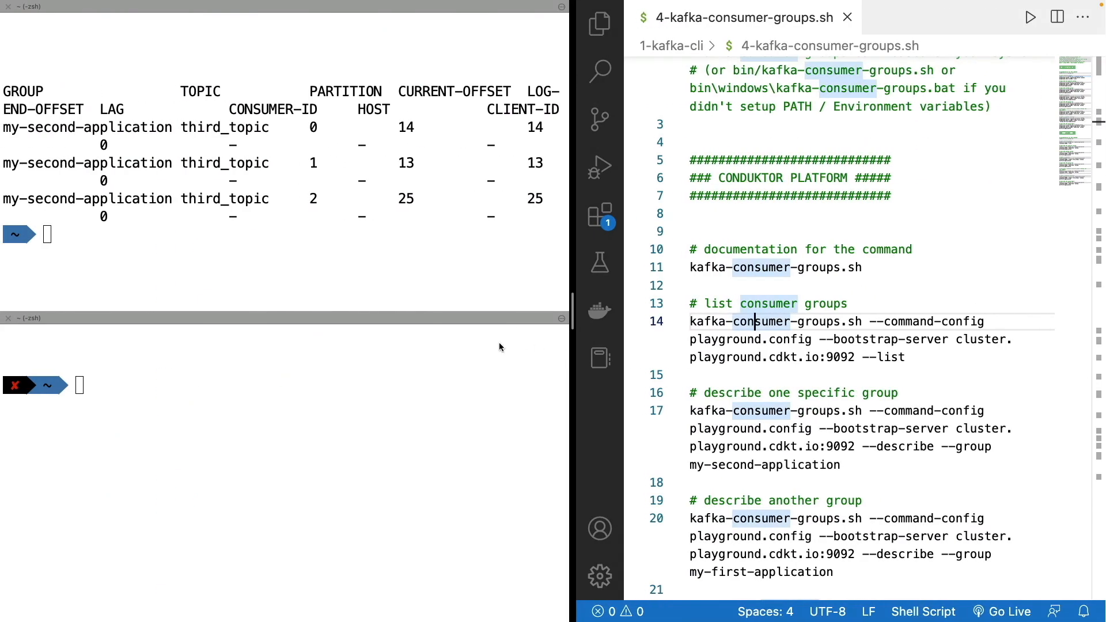
Step: Launch kafka-console-producer.sh with RoundRobinPartitioner on third_topic in the cleared lower pane
{"action": "scroll", "scroll_direction": "down", "scroll_amount": 3}
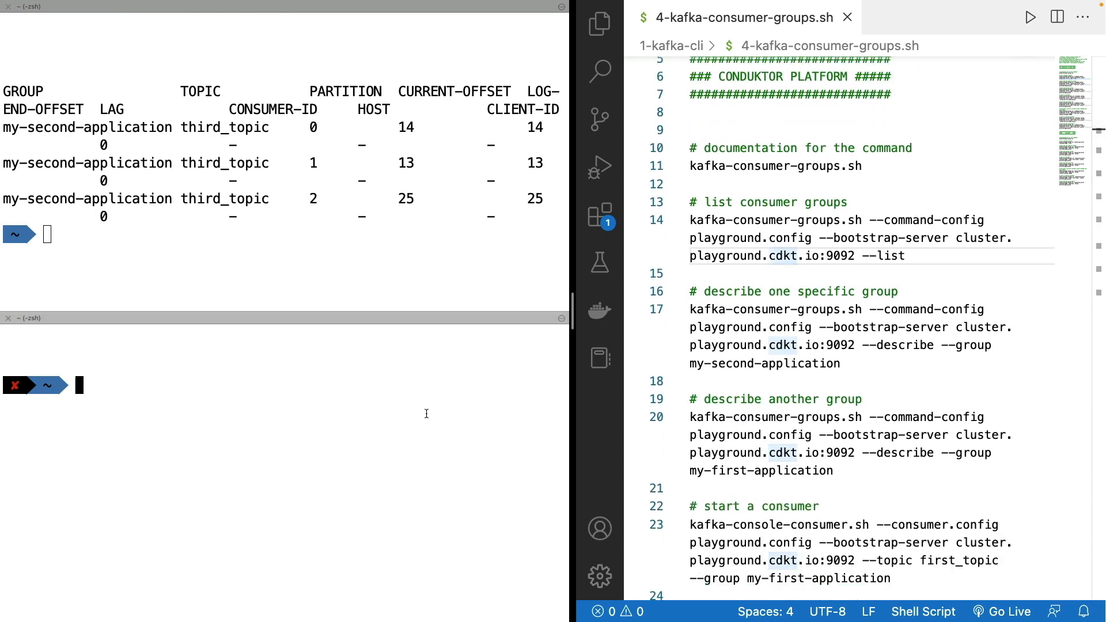
{"action": "type", "text": "clear"}
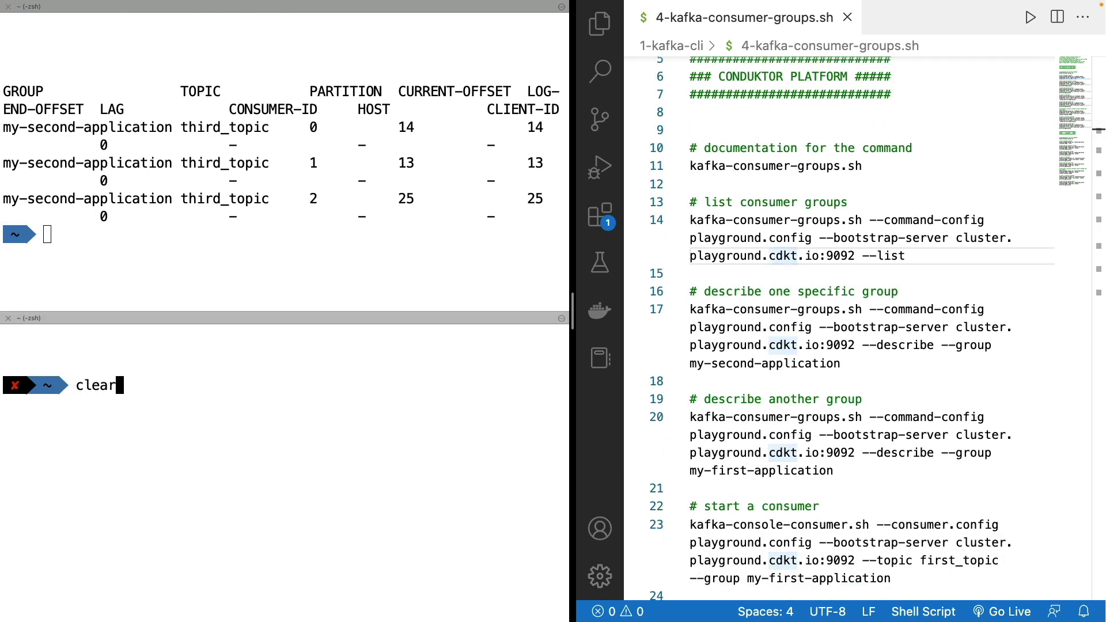
{"action": "type", "text": "kafka"}
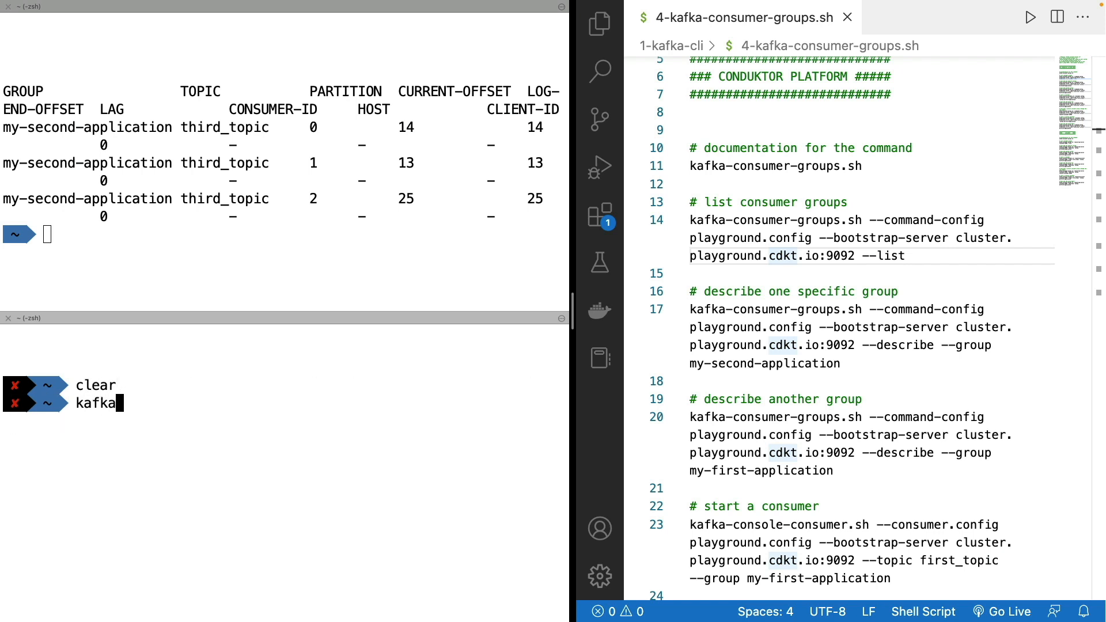
{"action": "type", "text": "-conson"}
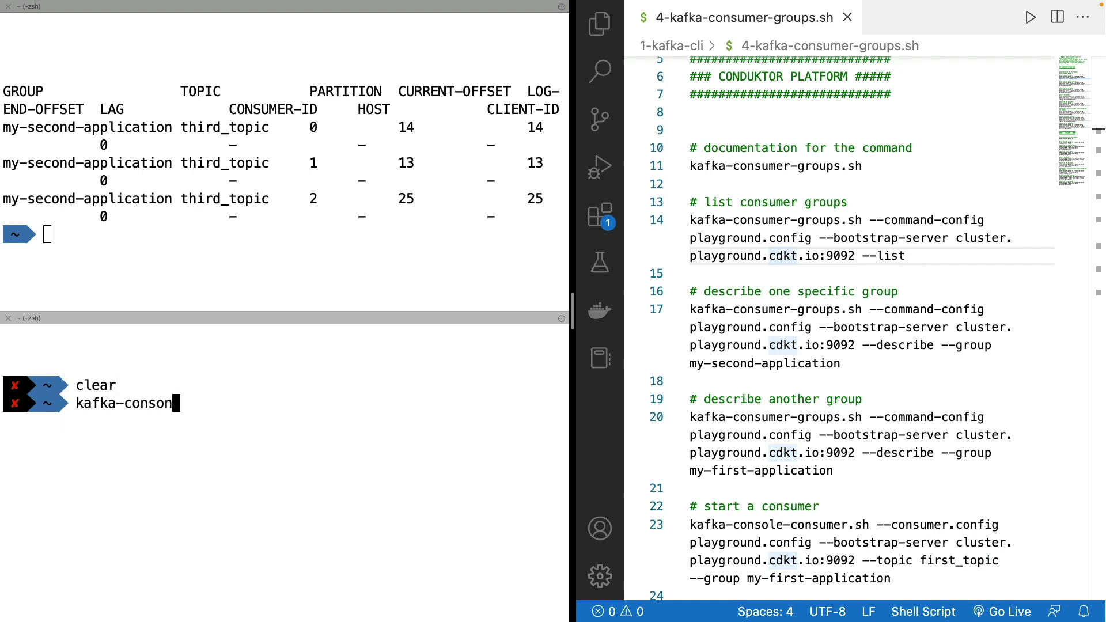
{"action": "type", "text": "kafka-console-producer.sh --producer.config playground.config --bootstrap-server cluster.playground.cdkt.io:9092 --producer-property partitioner.class=org.apache.kafka.clients.producer.RoundRobinPartitioner --topic third_topic"}
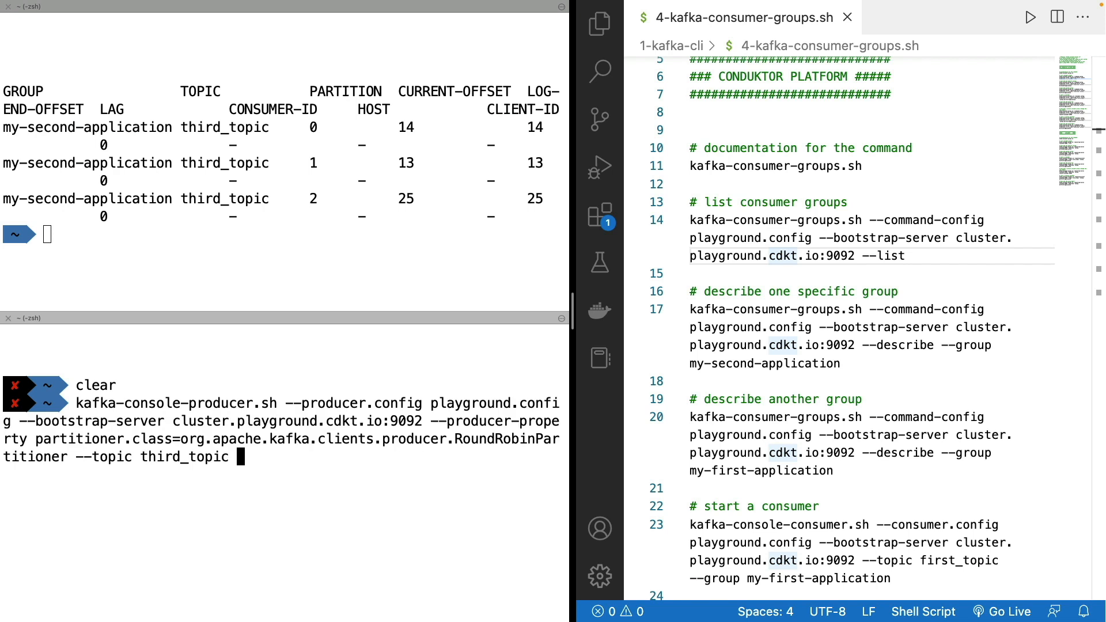
{"action": "key", "text": "Return"}
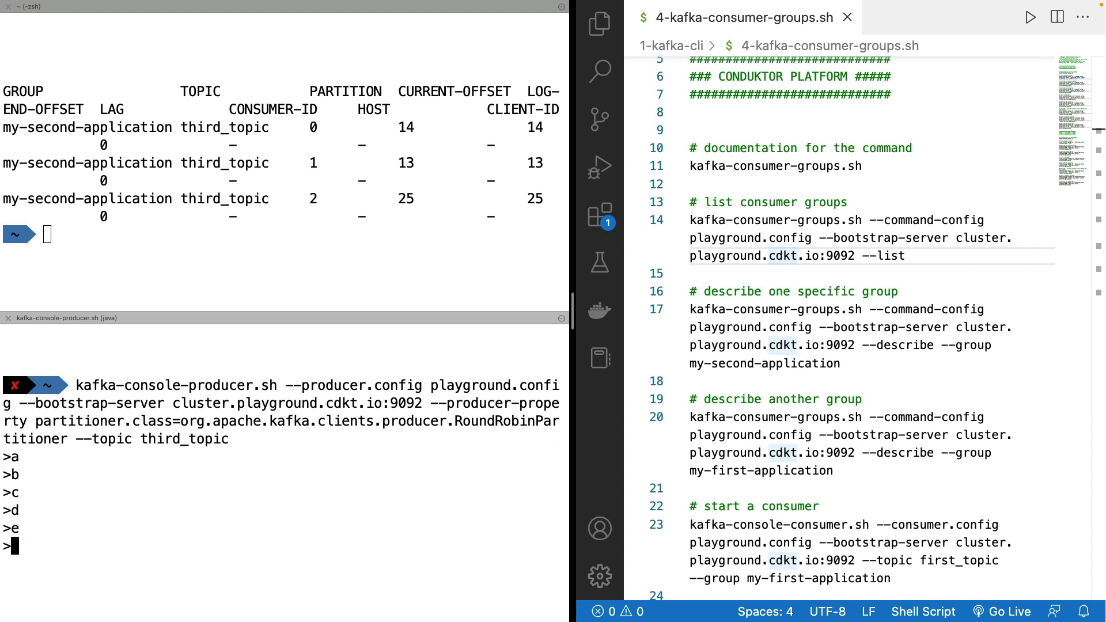
{"action": "mouse_move", "coordinate": [338, 326]}
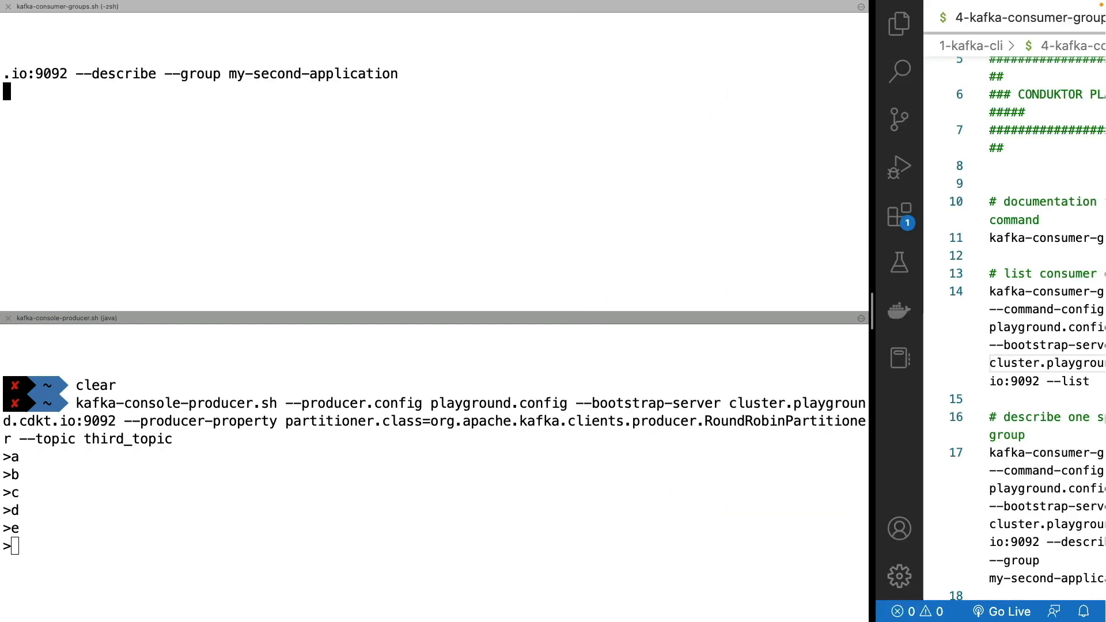
Step: Re-describe my-second-application showing lag 2, 1, 2, then stop the producer with Ctrl+C
{"action": "left_click", "coordinate": [457, 186]}
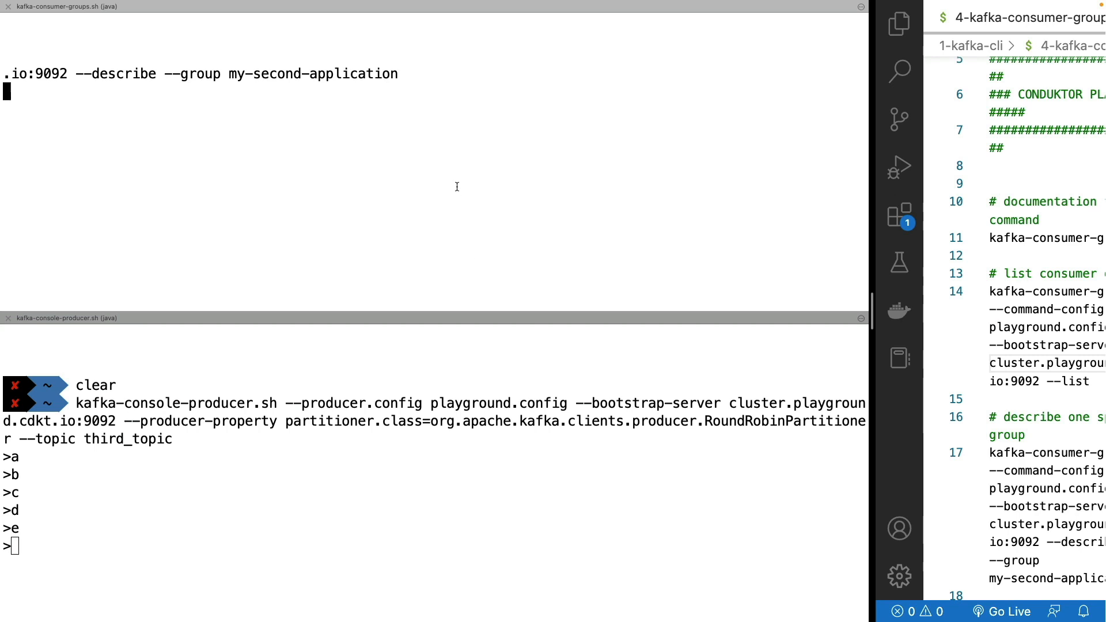
{"action": "key", "text": "Return"}
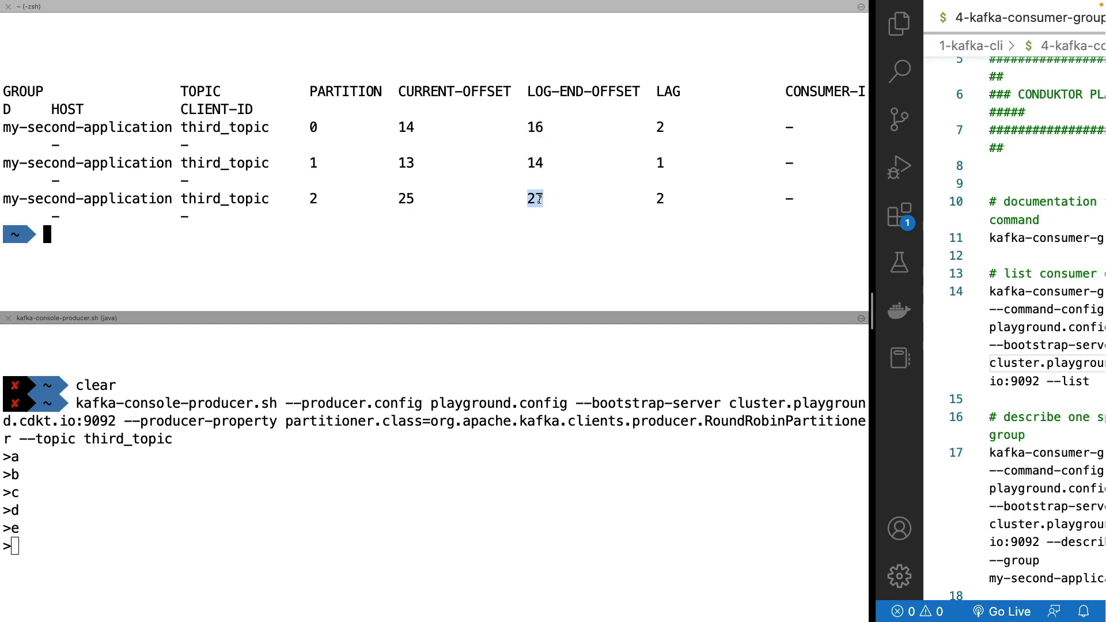
{"action": "mouse_move", "coordinate": [459, 153]}
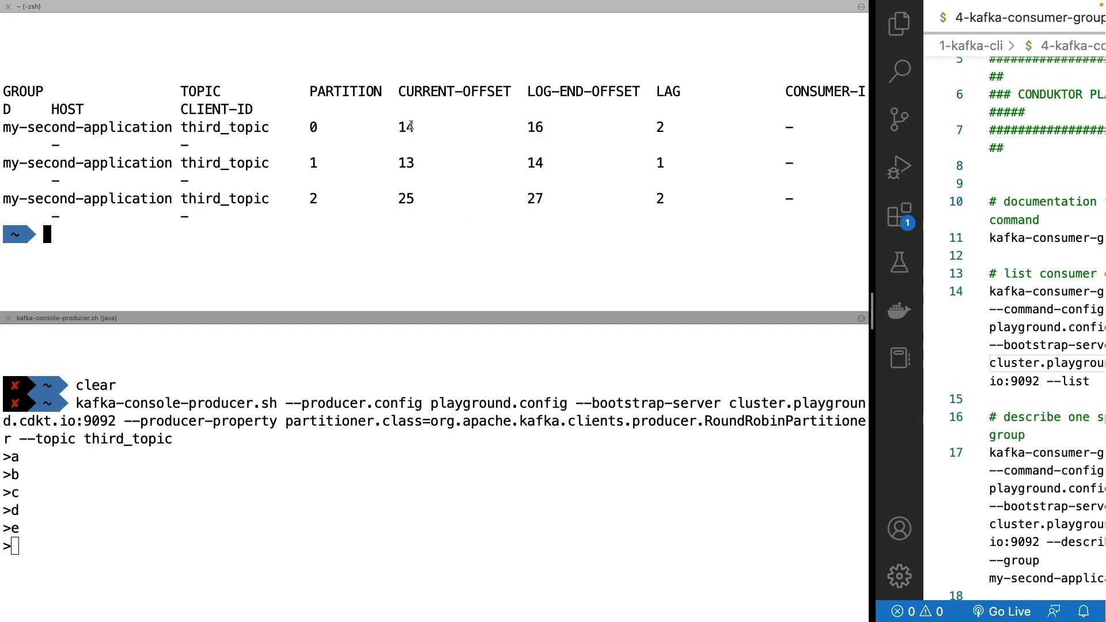
{"action": "double_click", "coordinate": [405, 162]}
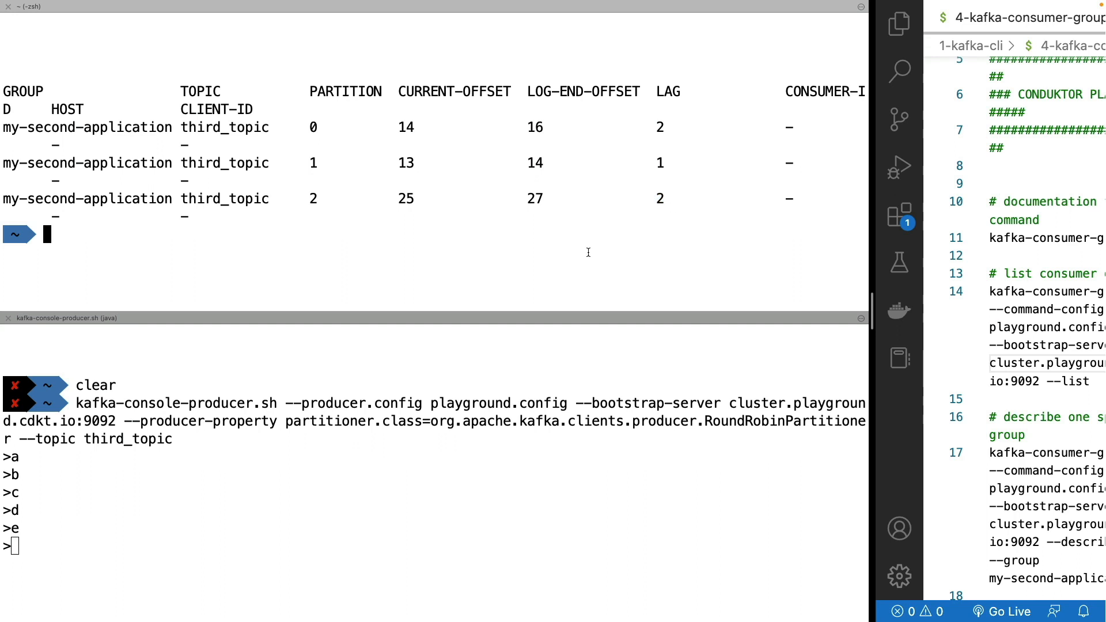
{"action": "mouse_move", "coordinate": [133, 202]}
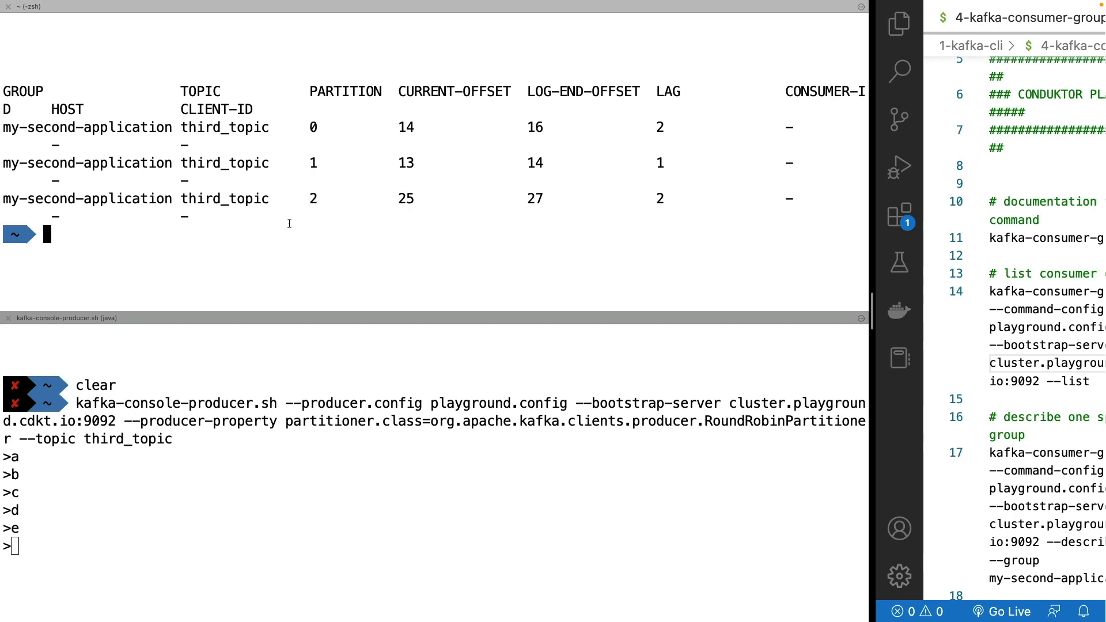
{"action": "key", "text": "ctrl+c"}
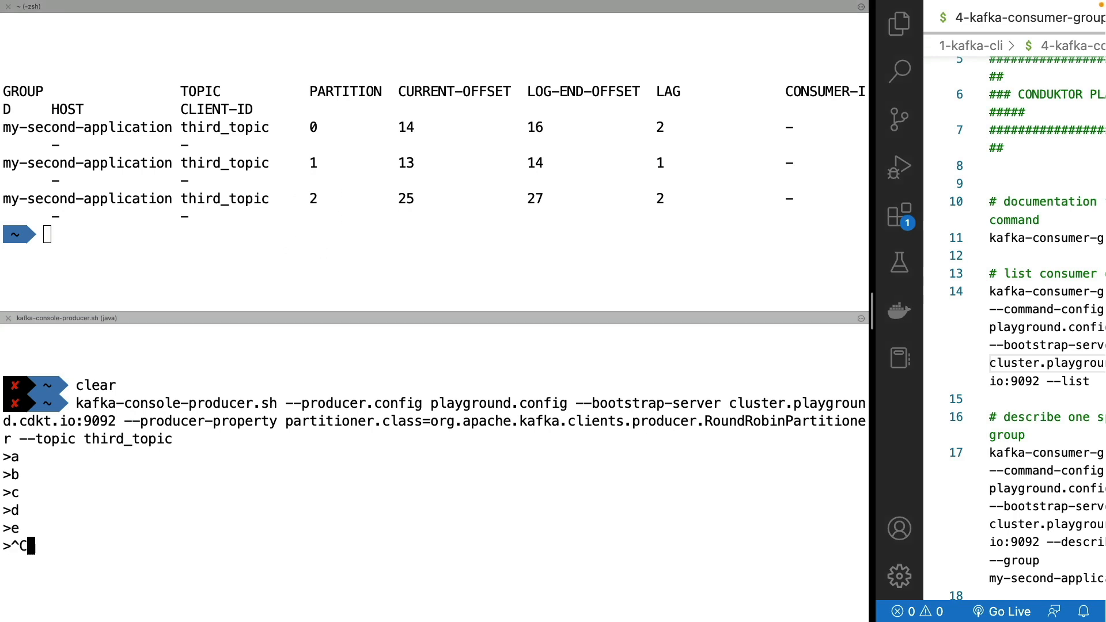
Step: Run kafka-console-consumer.sh on third_topic as group my-second-application from the beginning
{"action": "key", "text": "ctrl+c"}
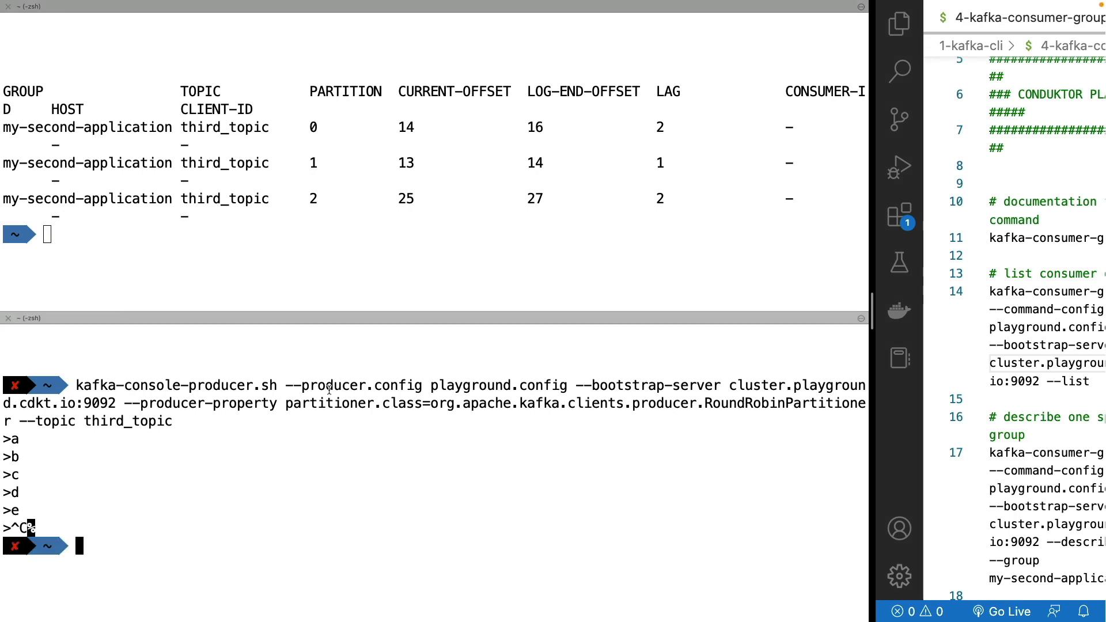
{"action": "type", "text": "kafka-console-con"}
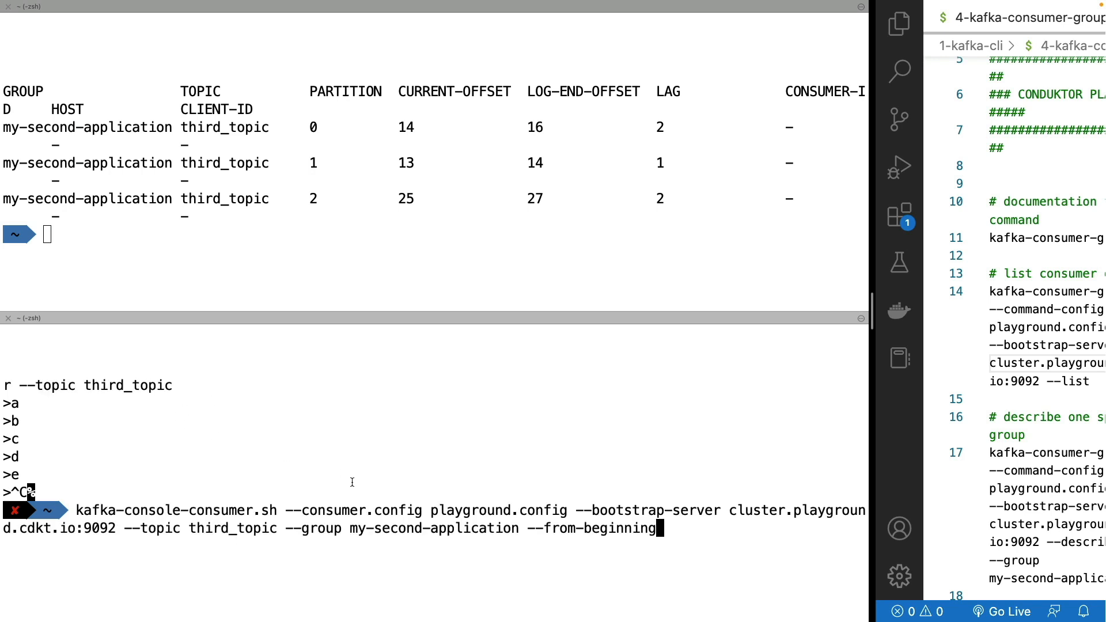
{"action": "mouse_move", "coordinate": [538, 529]}
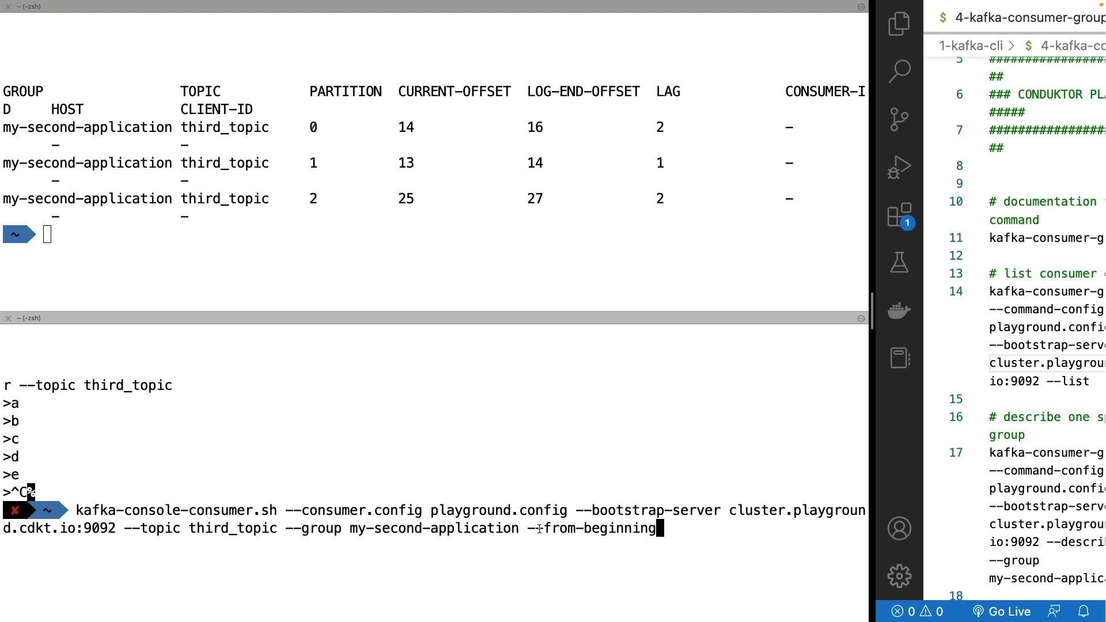
{"action": "key", "text": "Return"}
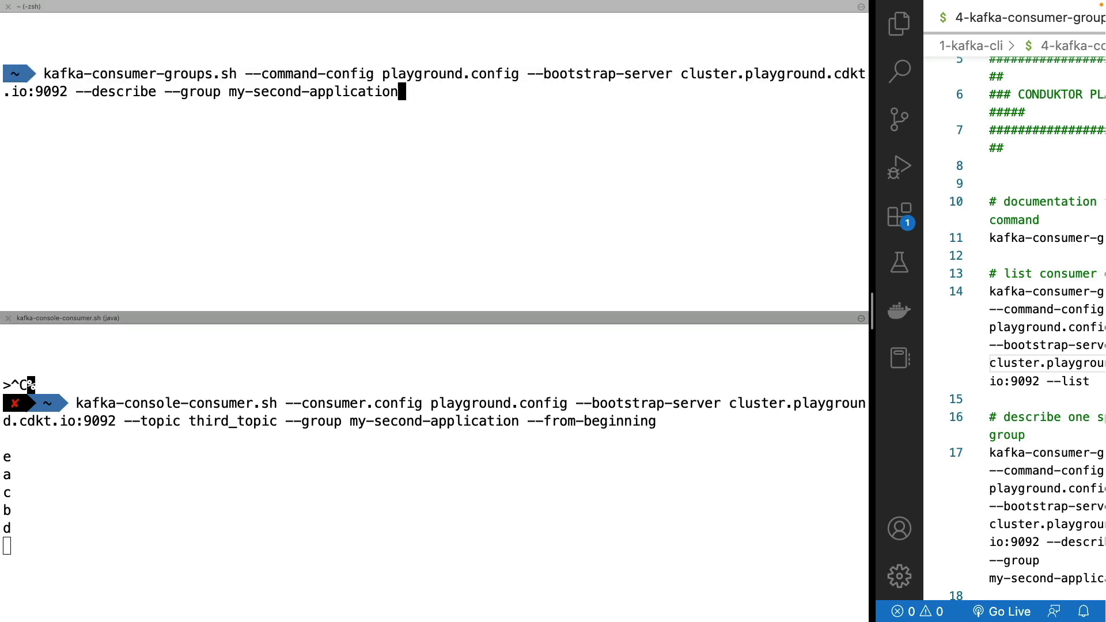
Step: Run kafka-consumer-groups.sh --describe for my-second-application in the top pane
{"action": "key", "text": "Return"}
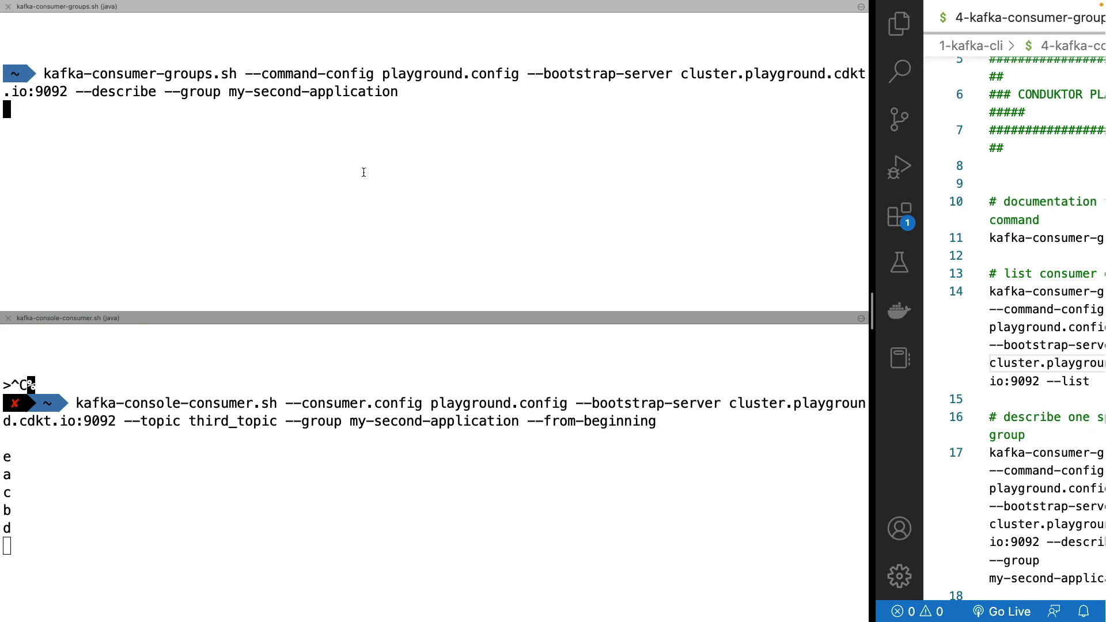
{"action": "key", "text": "Return"}
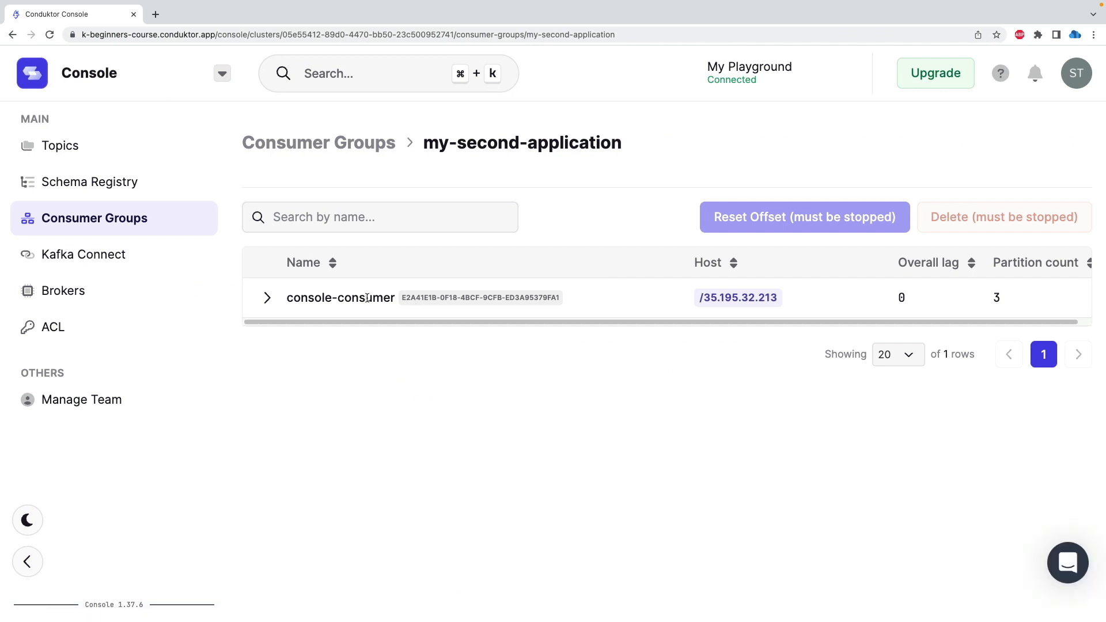
Step: Expand the console-consumer member to reveal third_topic partitions 0, 1, 2 and select its ID
{"action": "left_click", "coordinate": [266, 297]}
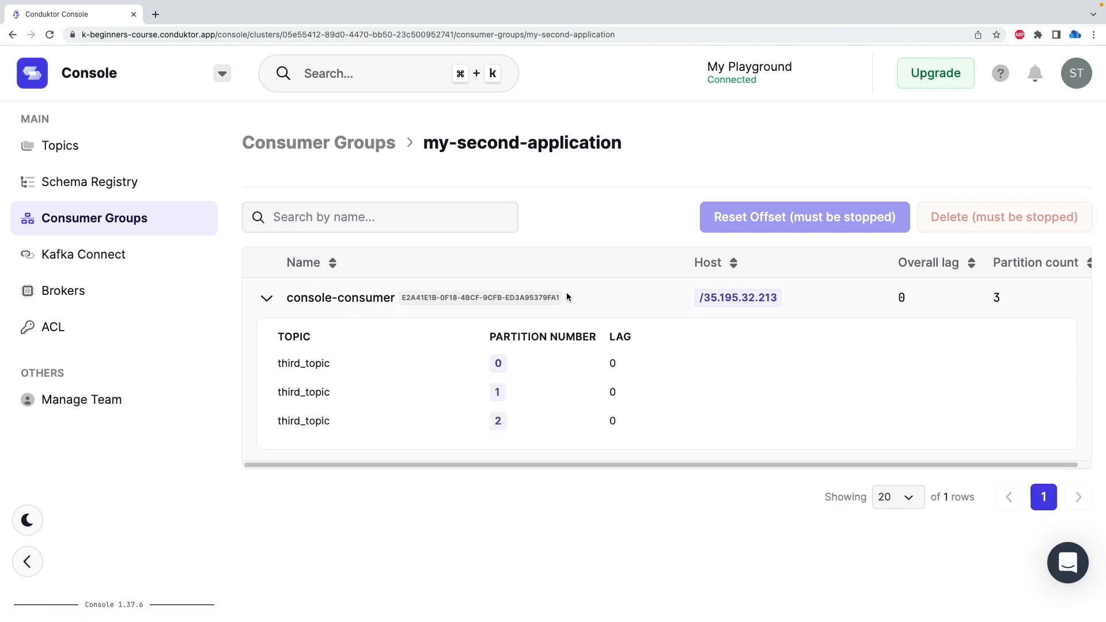
{"action": "double_click", "coordinate": [479, 297]}
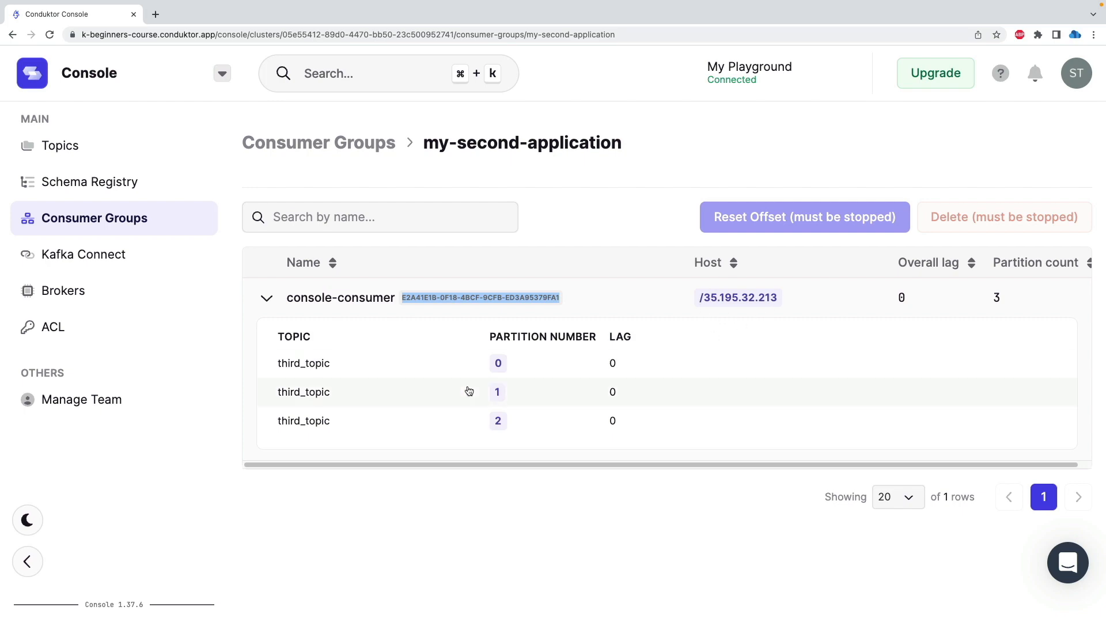
{"action": "mouse_move", "coordinate": [400, 406]}
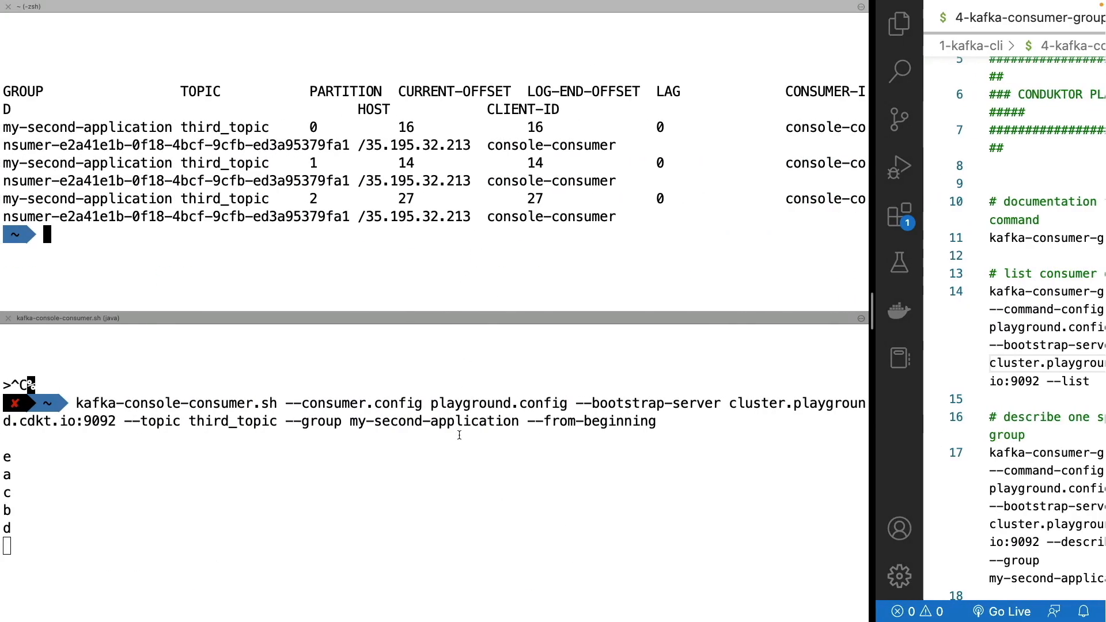
{"action": "mouse_move", "coordinate": [370, 504]}
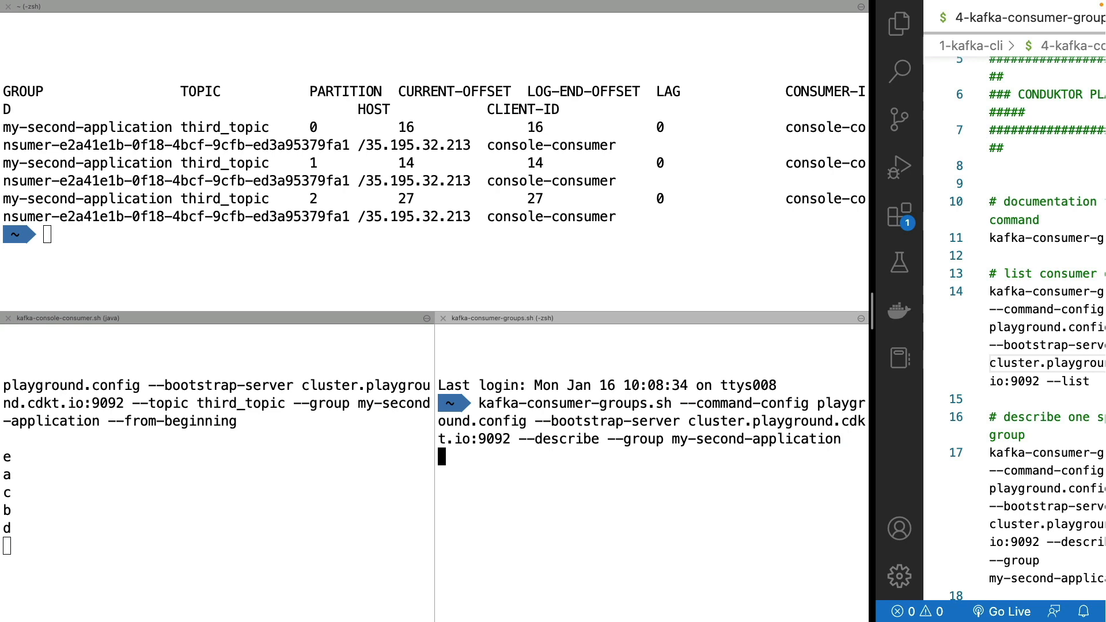
Step: Start a second my-second-application consumer in the new pane and re-describe the group's split assignment
{"action": "key", "text": "ctrl+c"}
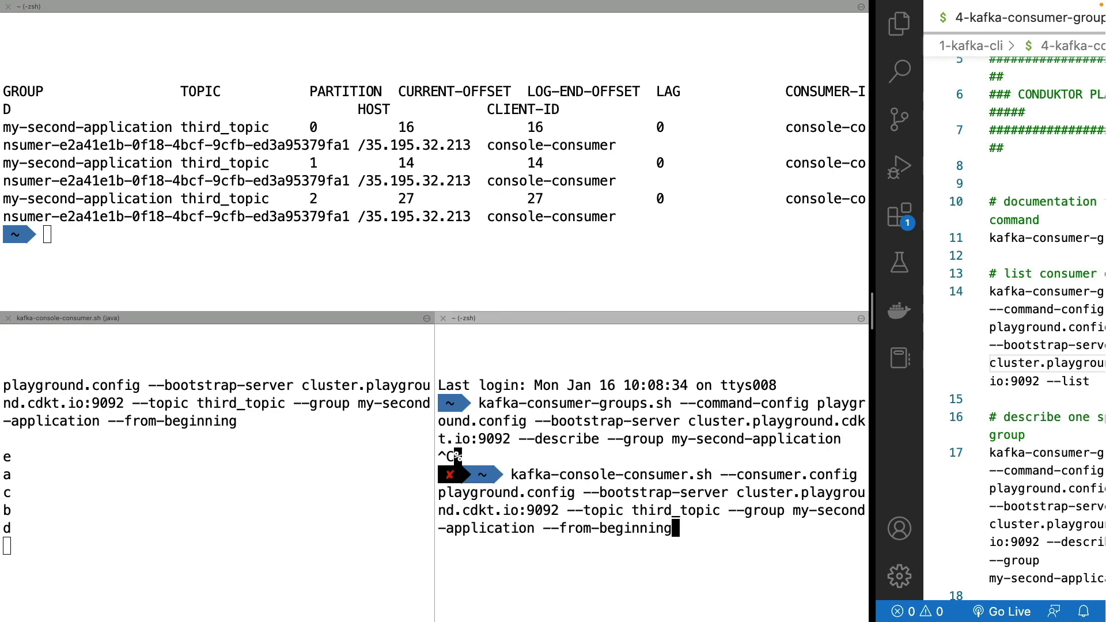
{"action": "key", "text": "Return"}
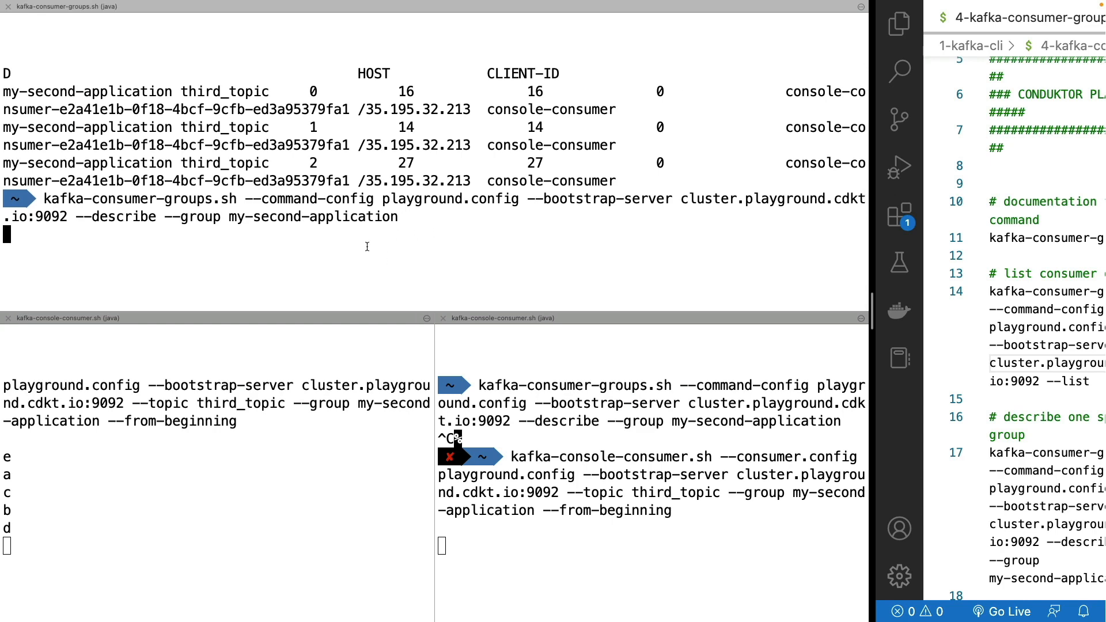
{"action": "key", "text": "Return"}
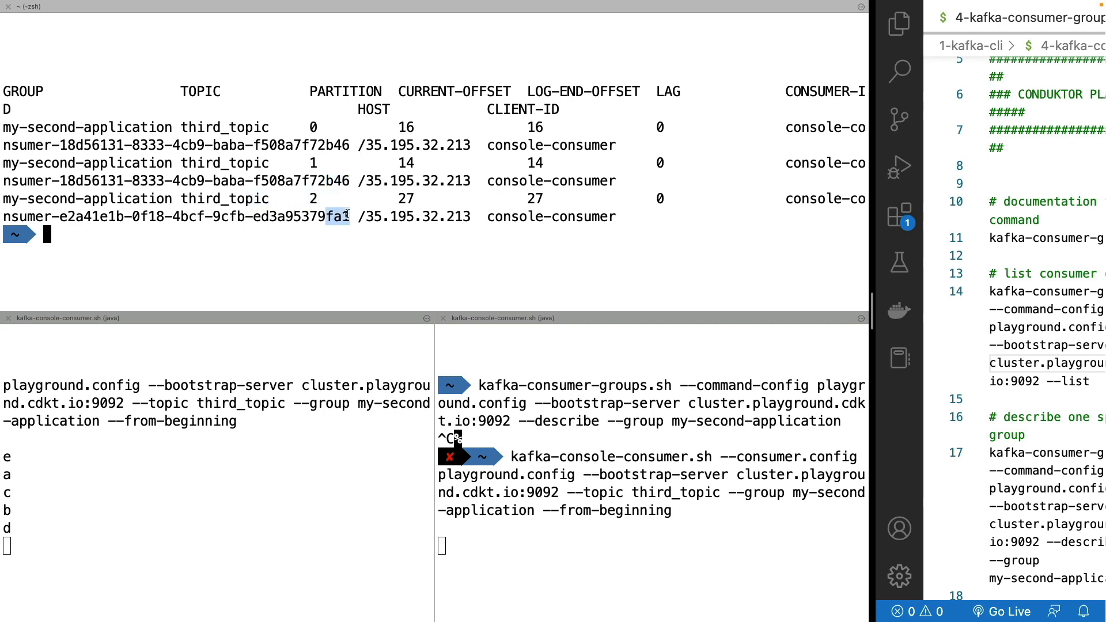
{"action": "mouse_move", "coordinate": [341, 198]}
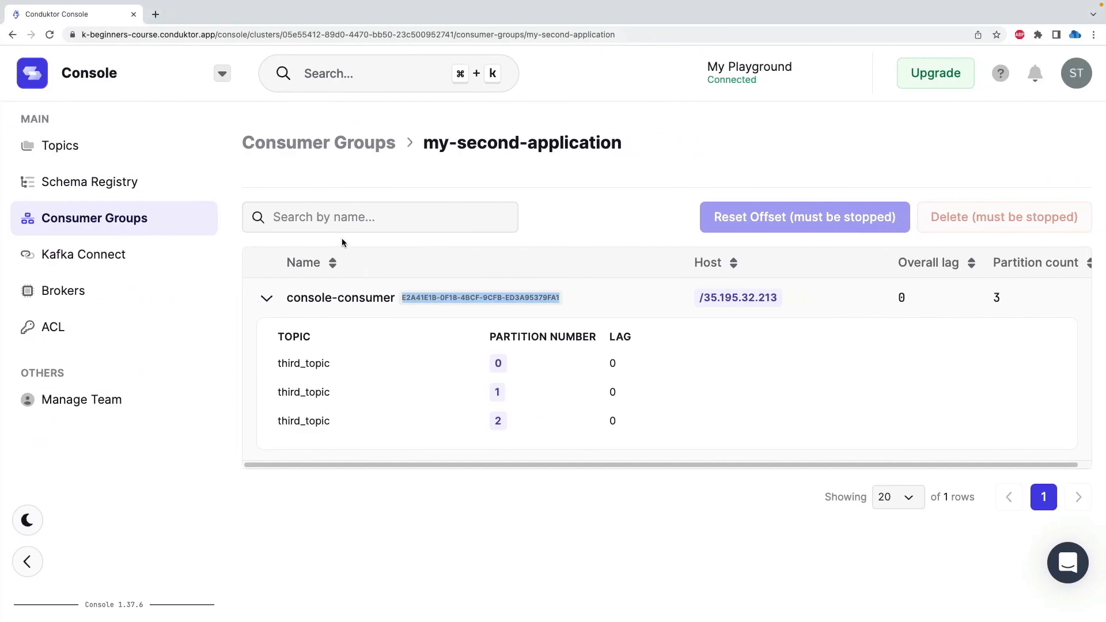
Step: Refresh the member list and expand both console consumers, one holding only partition 2
{"action": "left_click", "coordinate": [379, 217]}
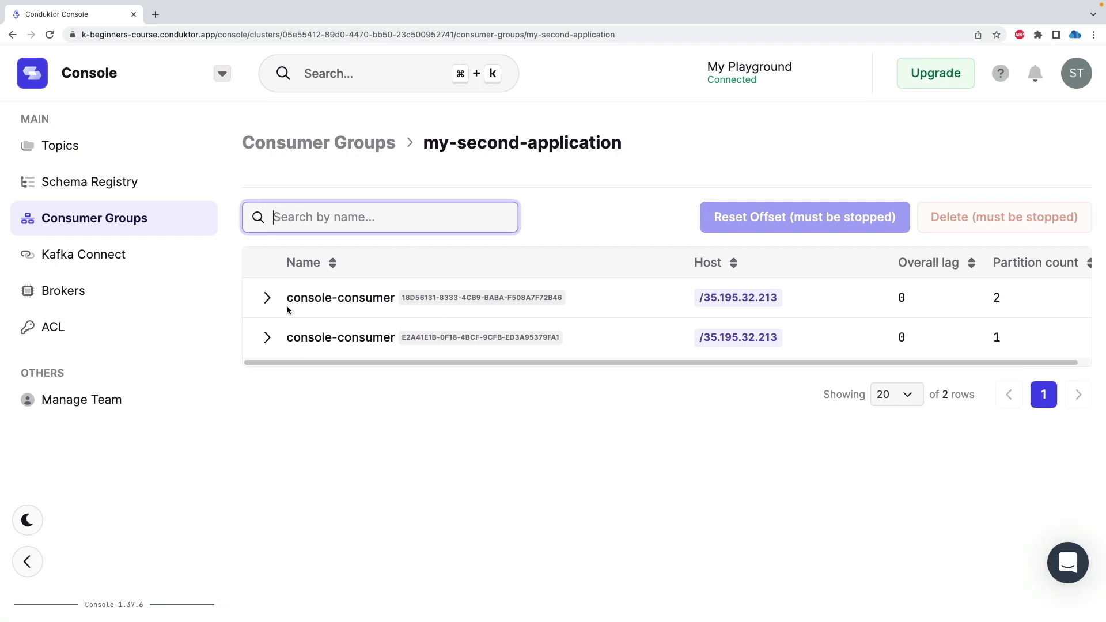
{"action": "left_click", "coordinate": [266, 338]}
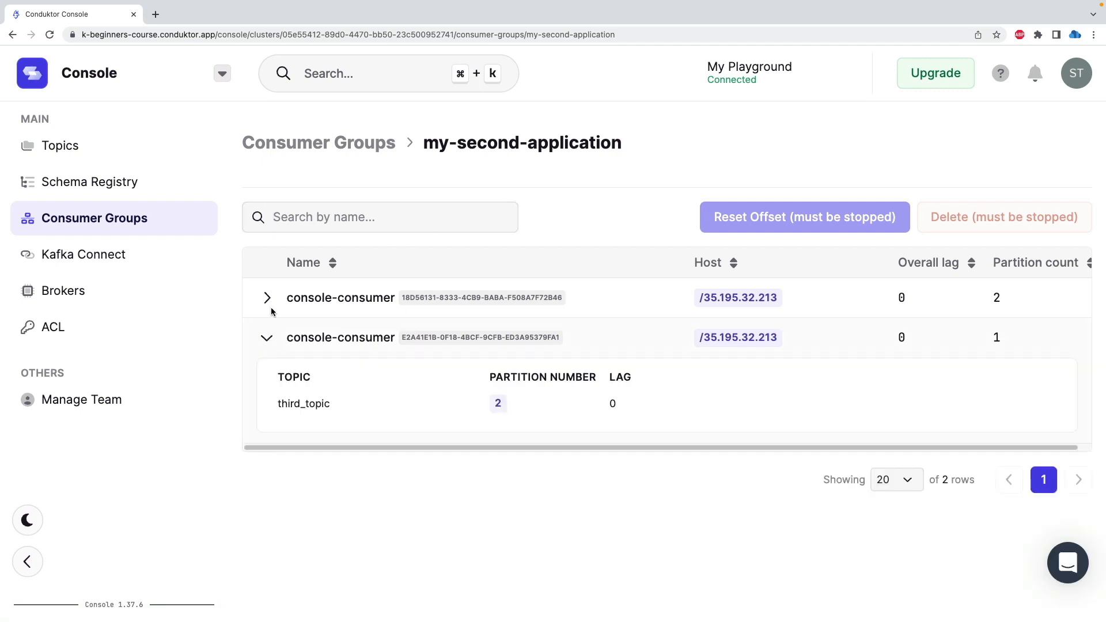
{"action": "left_click", "coordinate": [266, 297]}
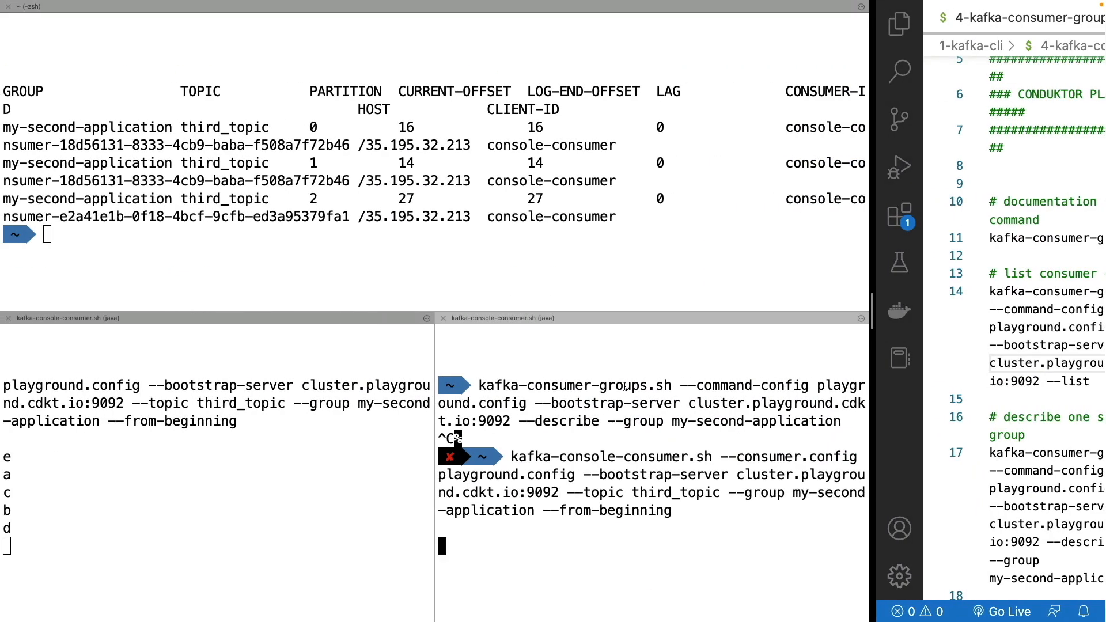
Step: Stop the running consumer and start kafka-console-consumer on third_topic --from-beginning without --group
{"action": "key", "text": "ctrl+c"}
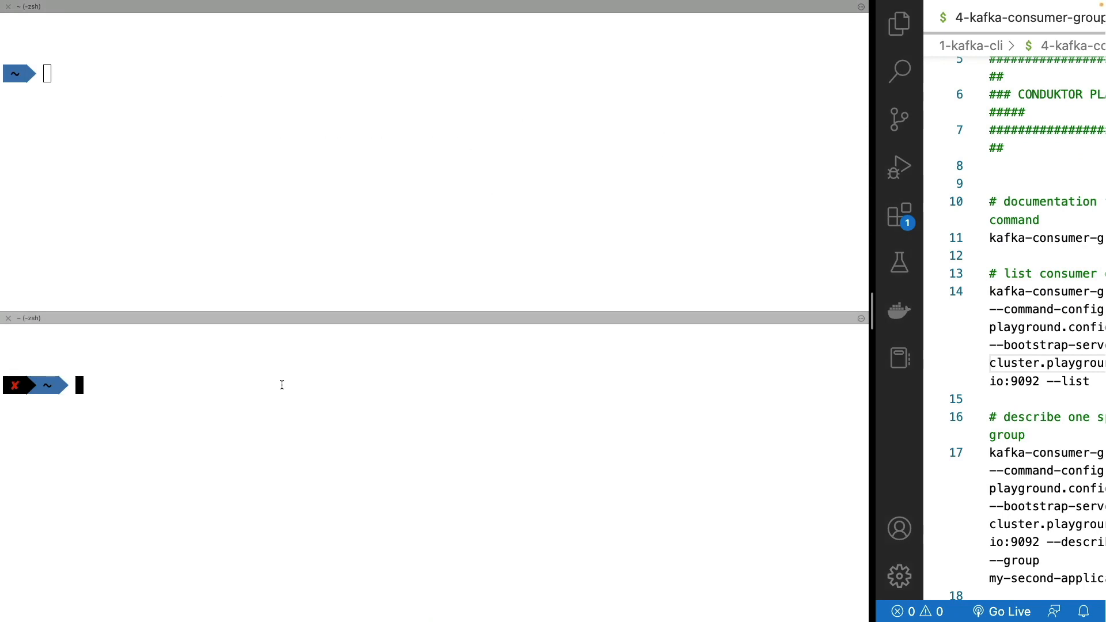
{"action": "type", "text": "kafka-console-consumer.sh --consumer.config playground.config --bootstrap-server cluster.playground.cdkt.io:9092 --topic third_topic --from-beginning"}
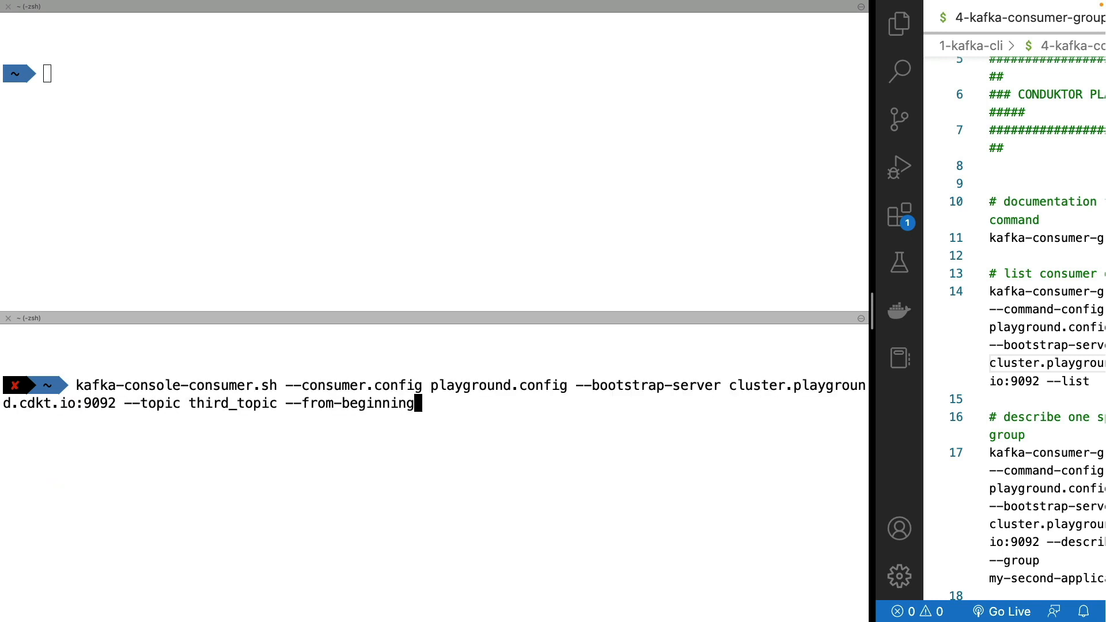
{"action": "mouse_move", "coordinate": [166, 399]}
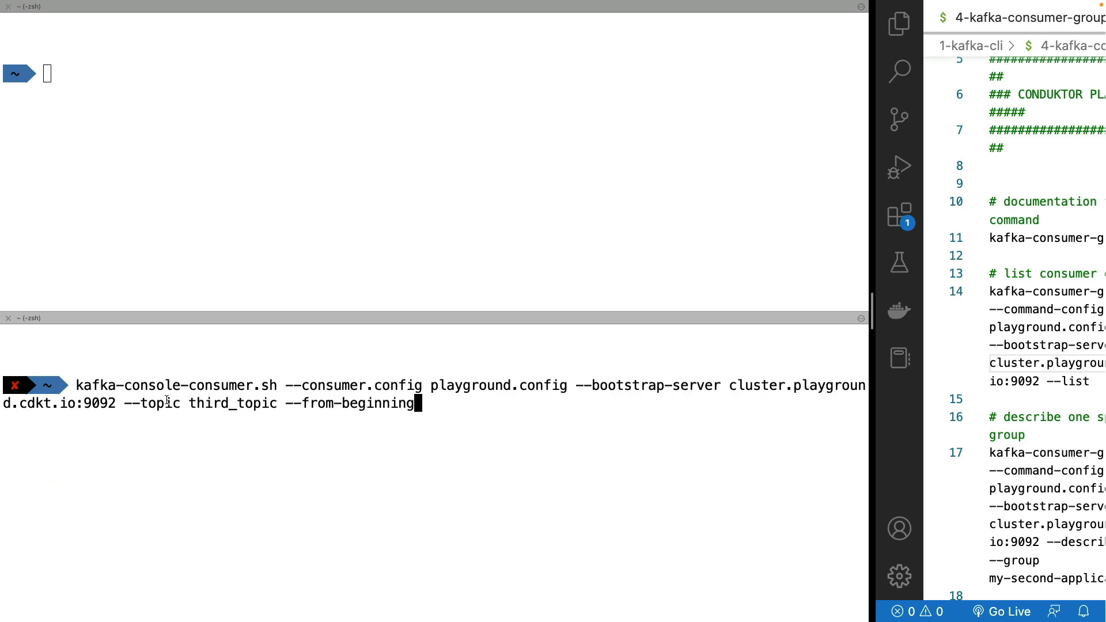
{"action": "double_click", "coordinate": [163, 403]}
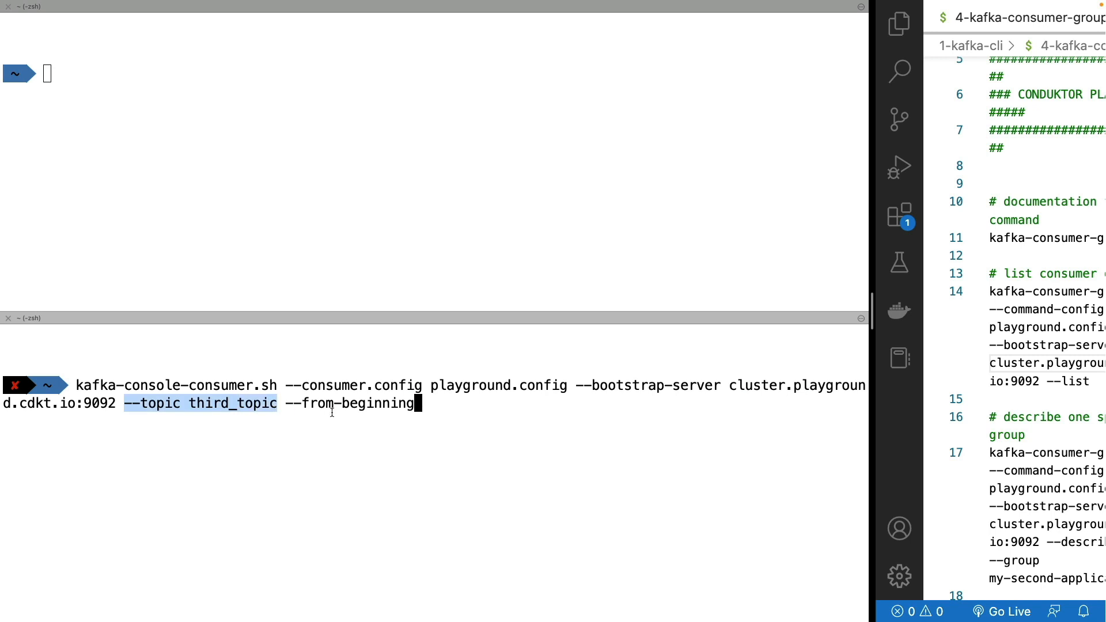
{"action": "key", "text": "Return"}
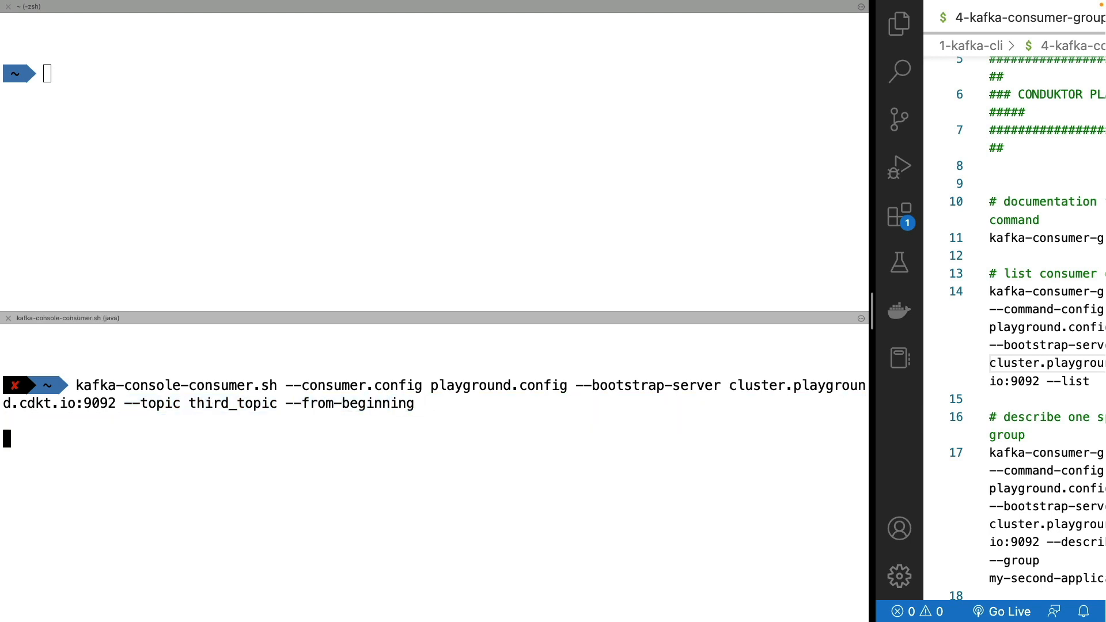
{"action": "key", "text": "Return"}
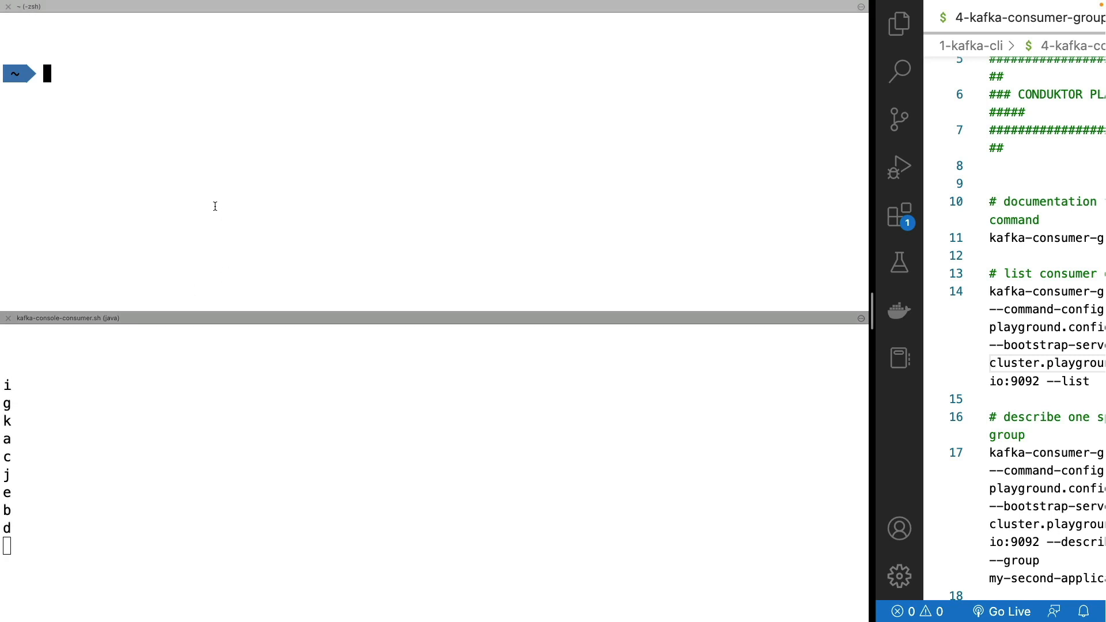
{"action": "type", "text": "kafka-console-consumer.sh --consumer.config playground.config --bootstrap-server cluster.playground.cdkt.io:9092 --topic third_topic --group my-second-application --from-beginning"}
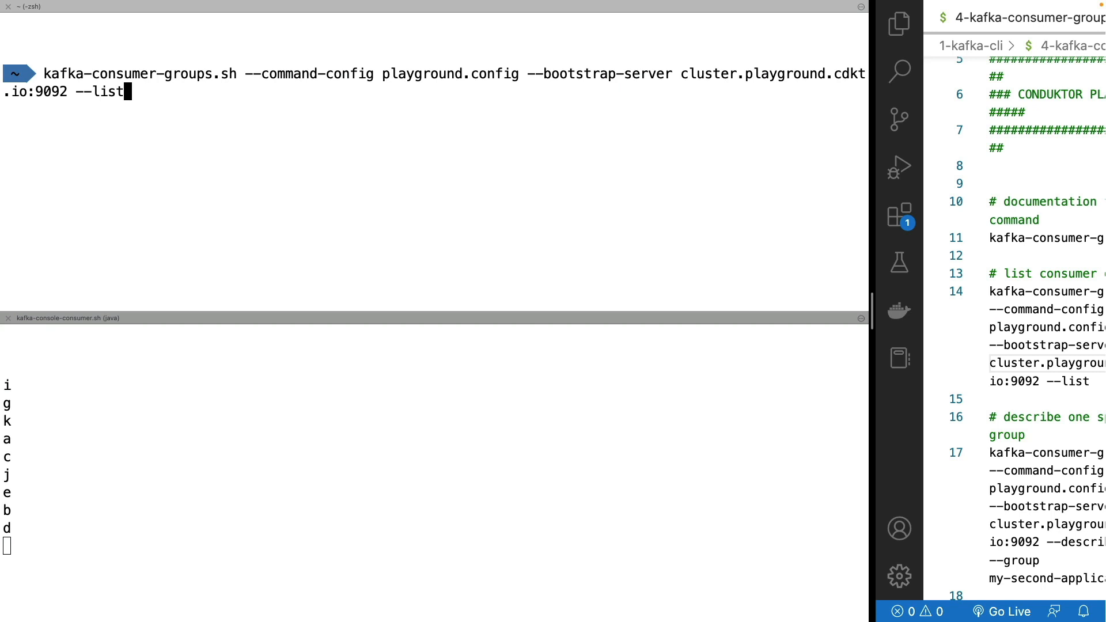
{"action": "mouse_move", "coordinate": [102, 91]}
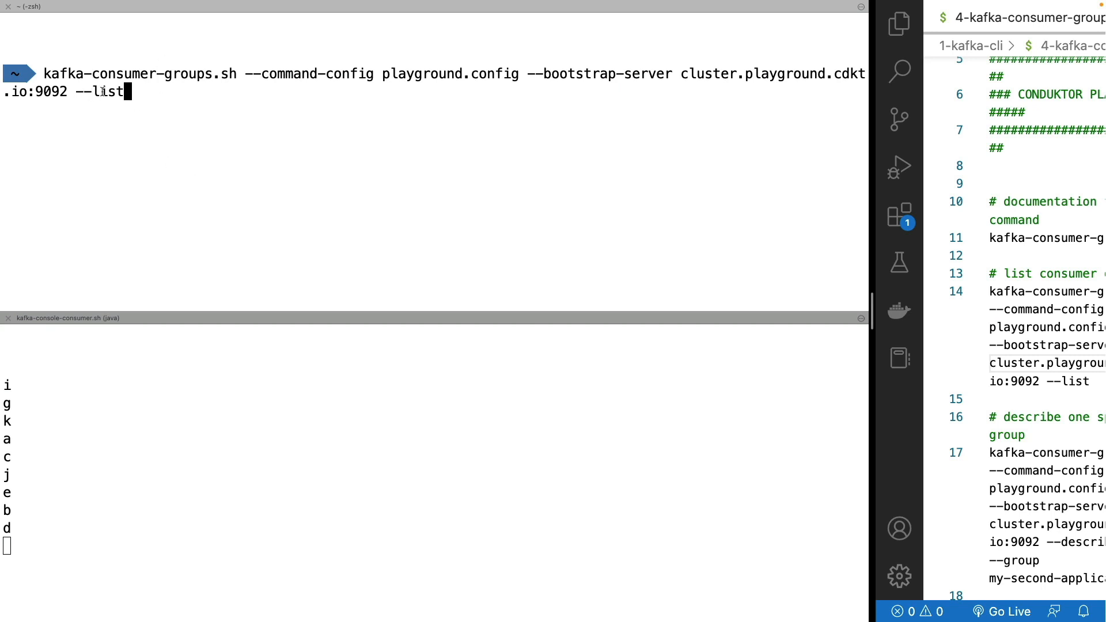
Step: Run kafka-consumer-groups.sh --list, showing console-consumer-87273 and -76700 with the two application groups
{"action": "key", "text": "Return"}
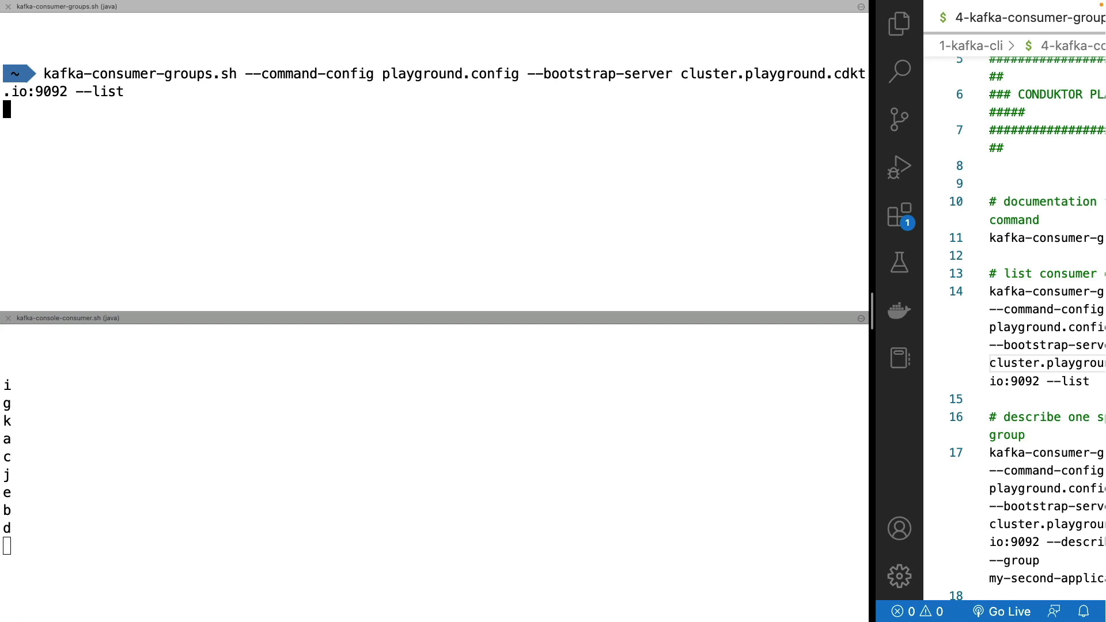
{"action": "key", "text": "Return"}
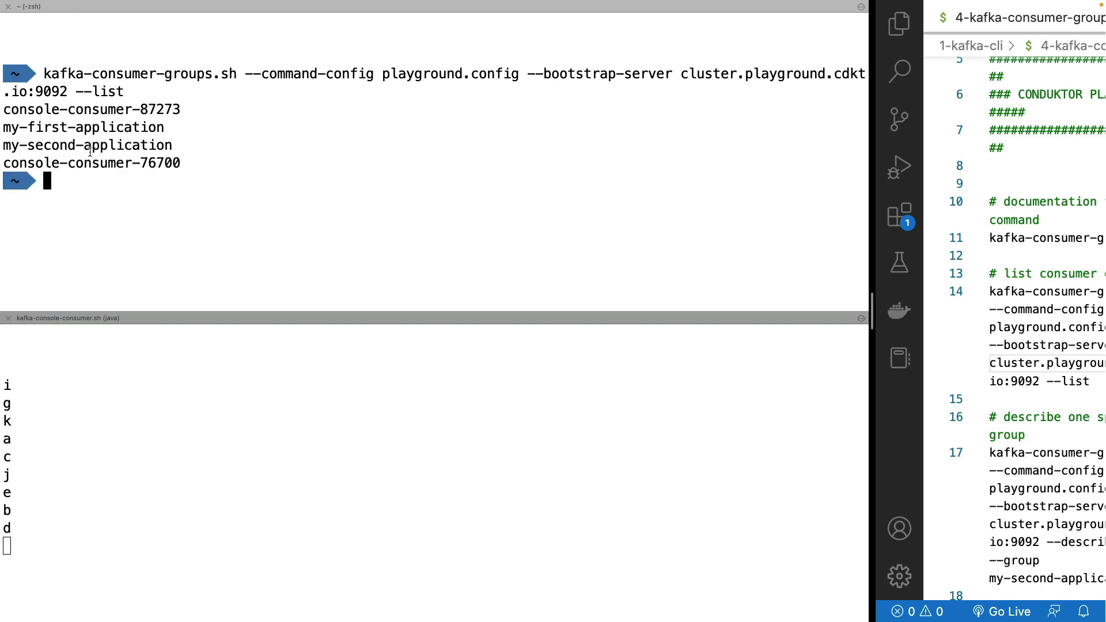
{"action": "mouse_move", "coordinate": [148, 134]}
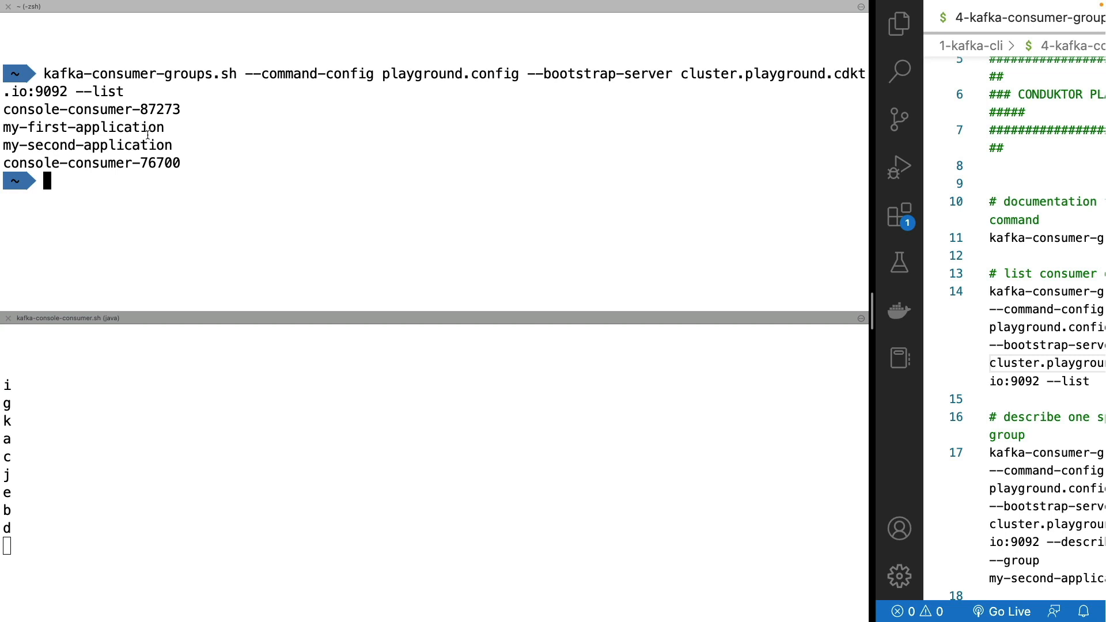
{"action": "mouse_move", "coordinate": [121, 146]}
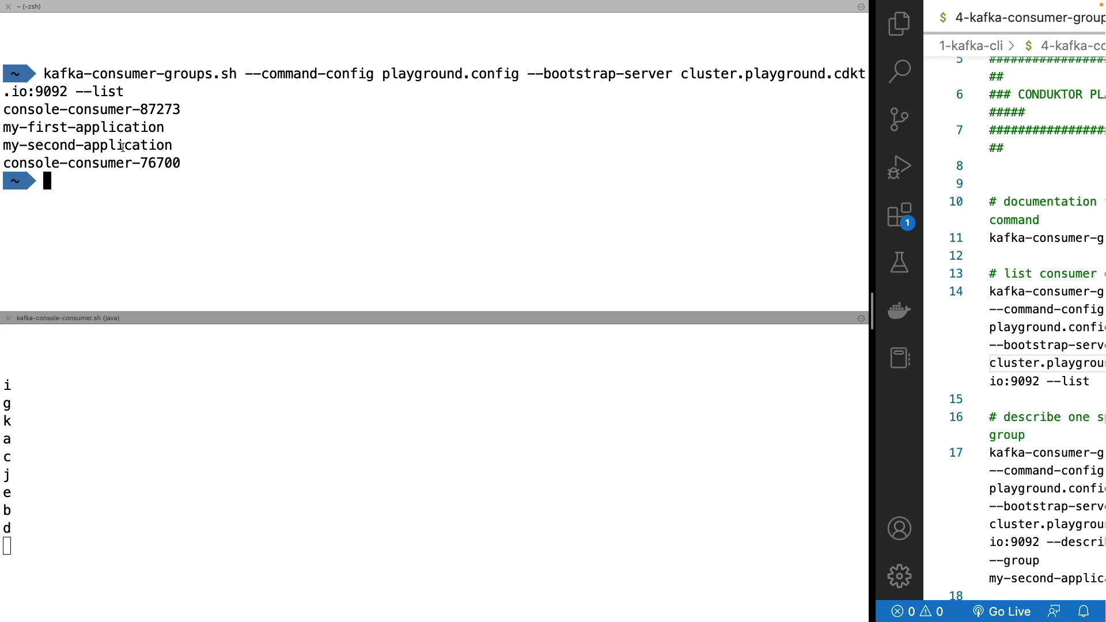
{"action": "mouse_move", "coordinate": [216, 182]}
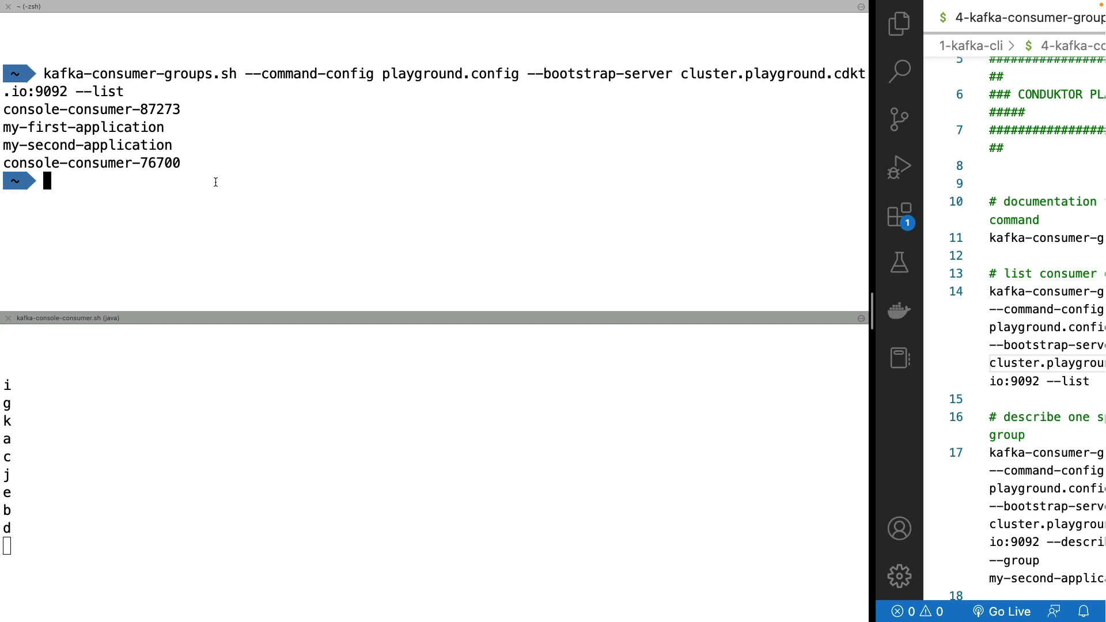
{"action": "mouse_move", "coordinate": [118, 164]}
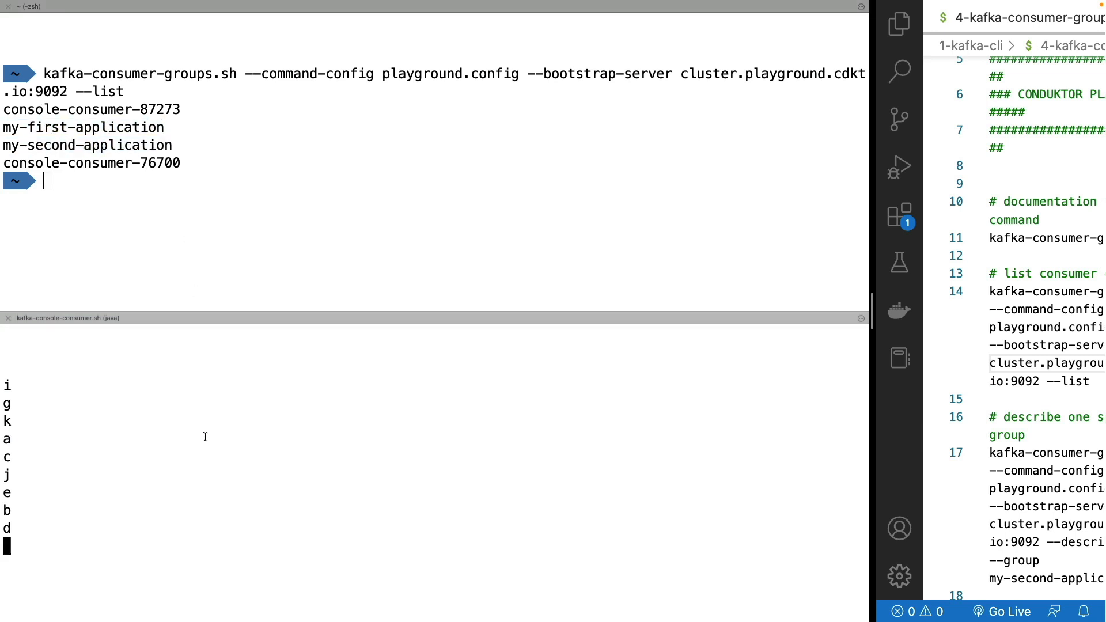
{"action": "mouse_move", "coordinate": [209, 432]}
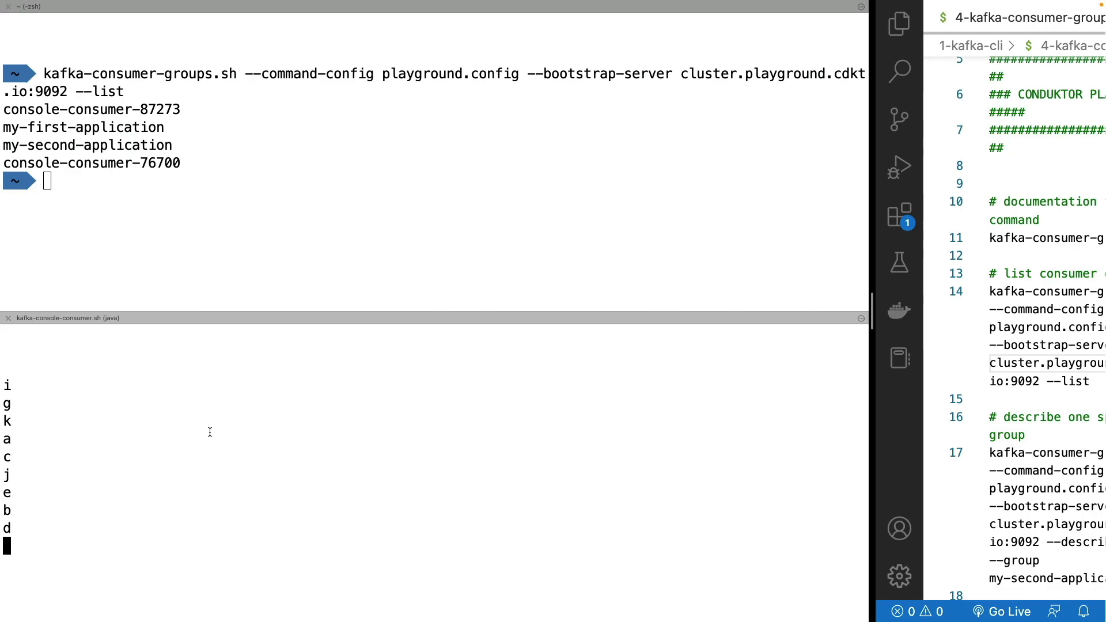